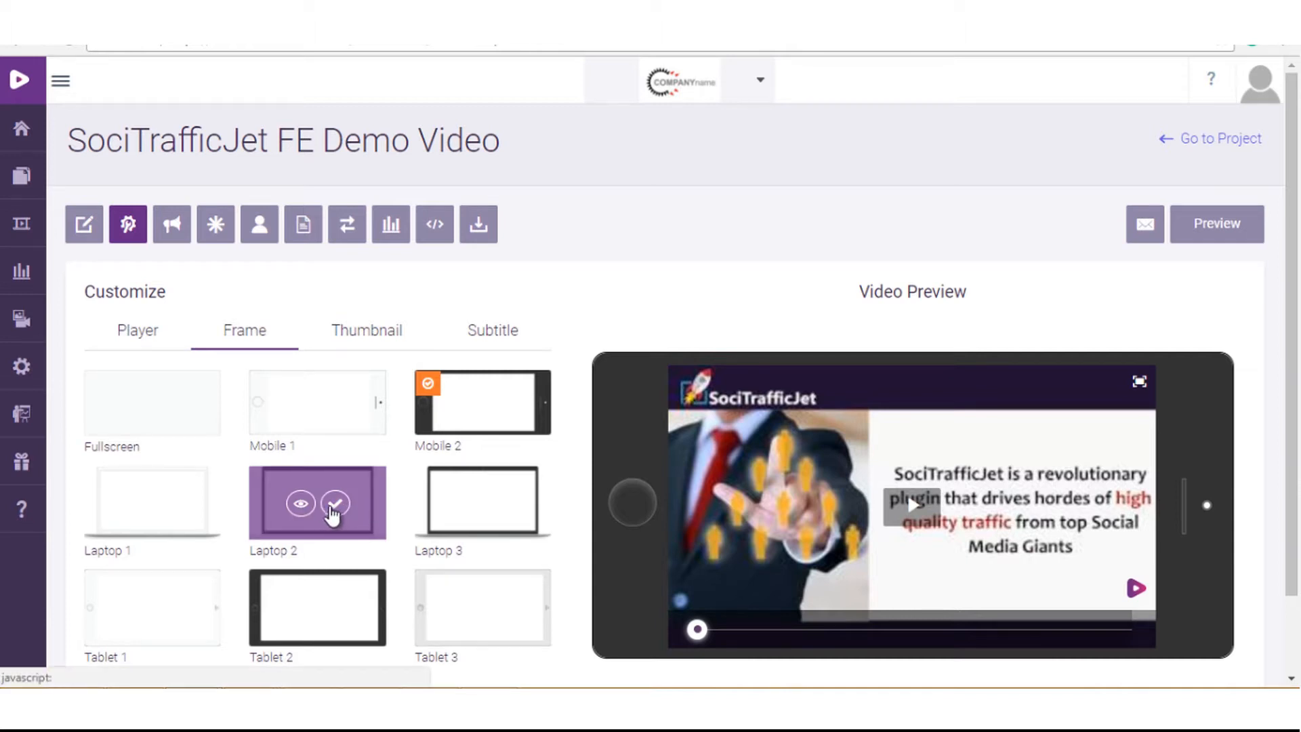
pyautogui.moveTo(336, 506)
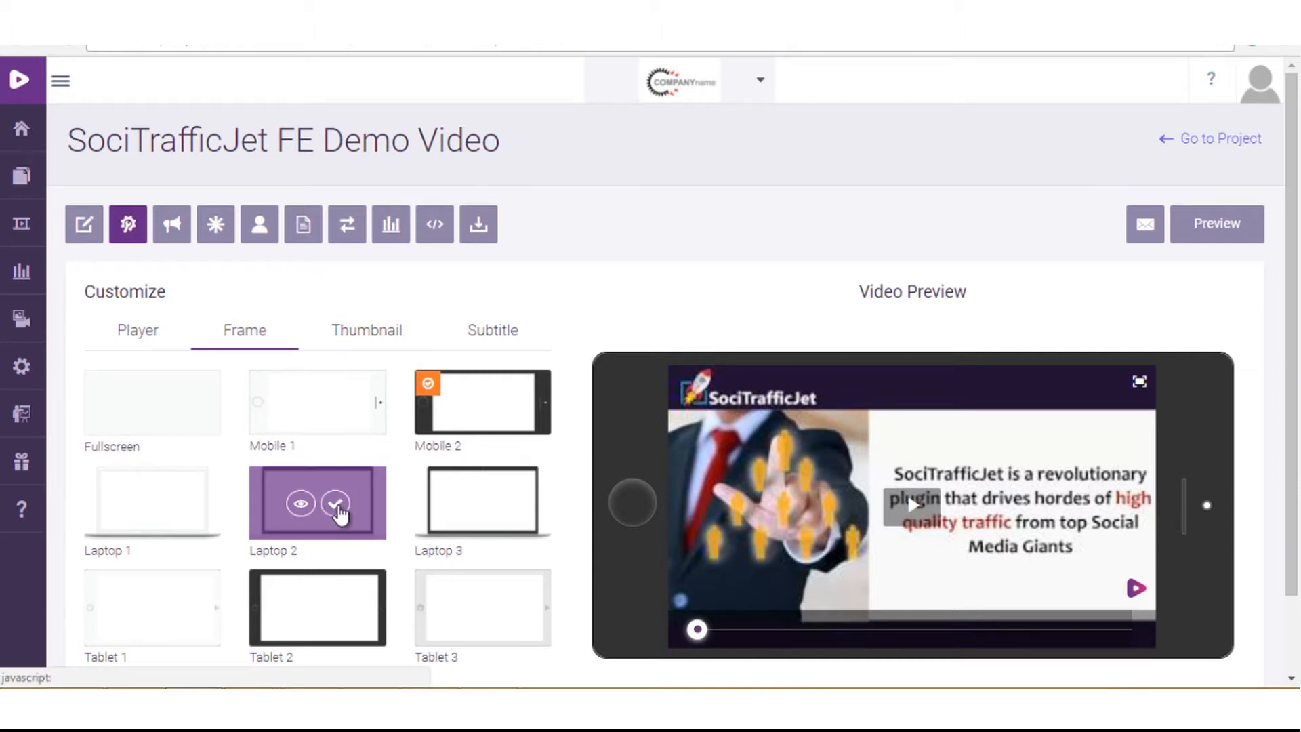
# - Switch the video player frame from Mobile 2 to Laptop 2
pyautogui.click(317, 500)
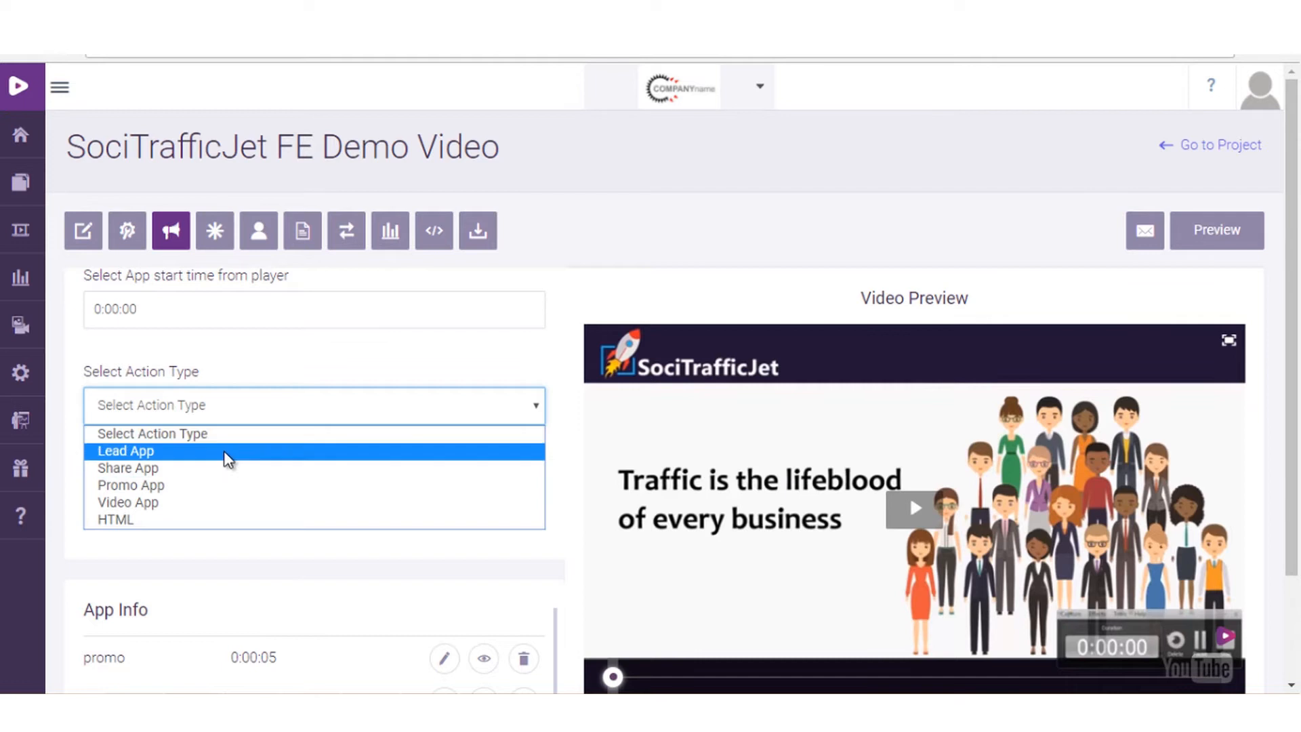
# - Add a Lead App action named 'leads' at 0:00:01 and open its template
pyautogui.click(126, 451)
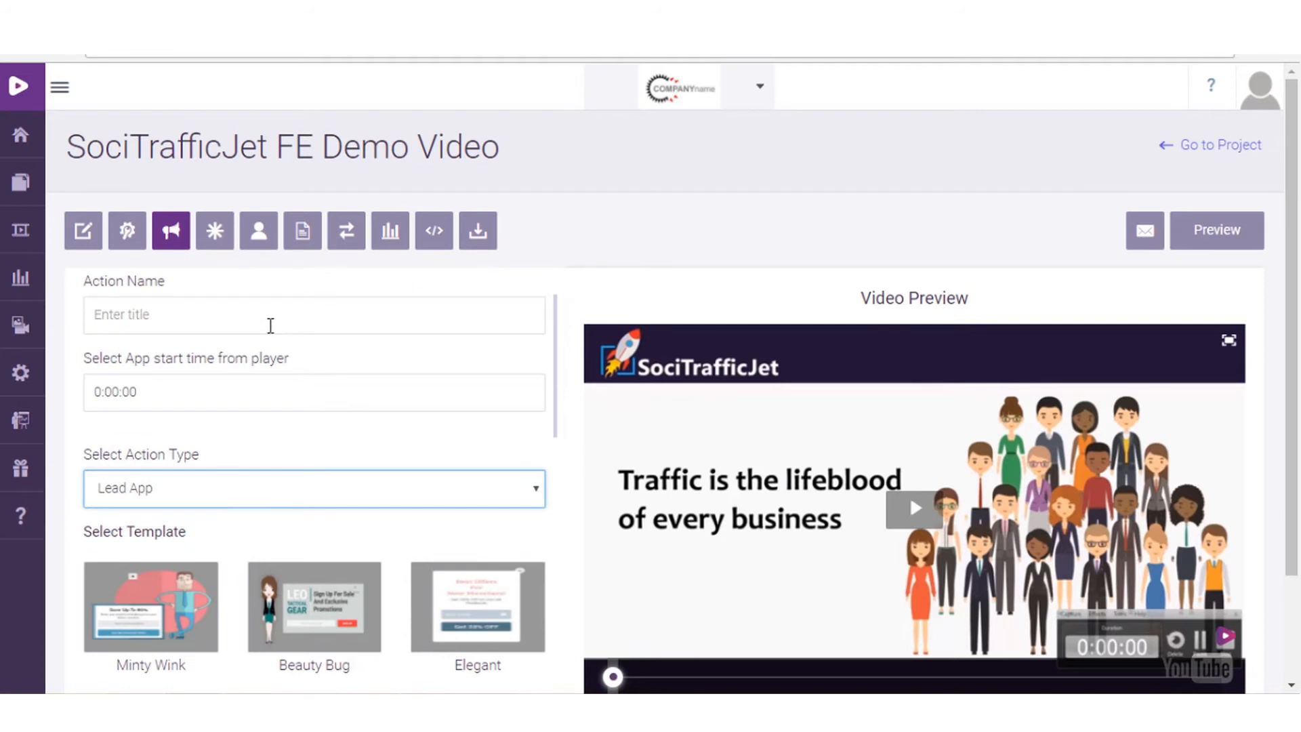
pyautogui.click(313, 314)
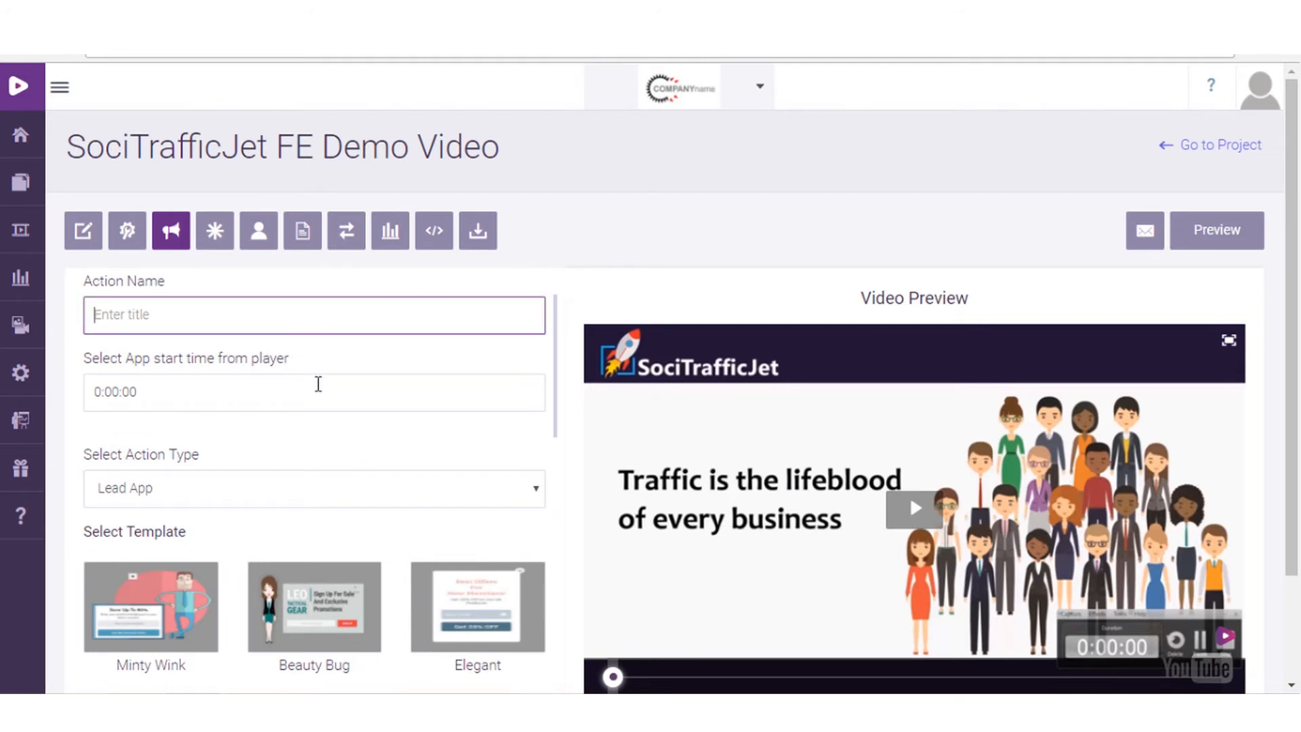
pyautogui.write('leads')
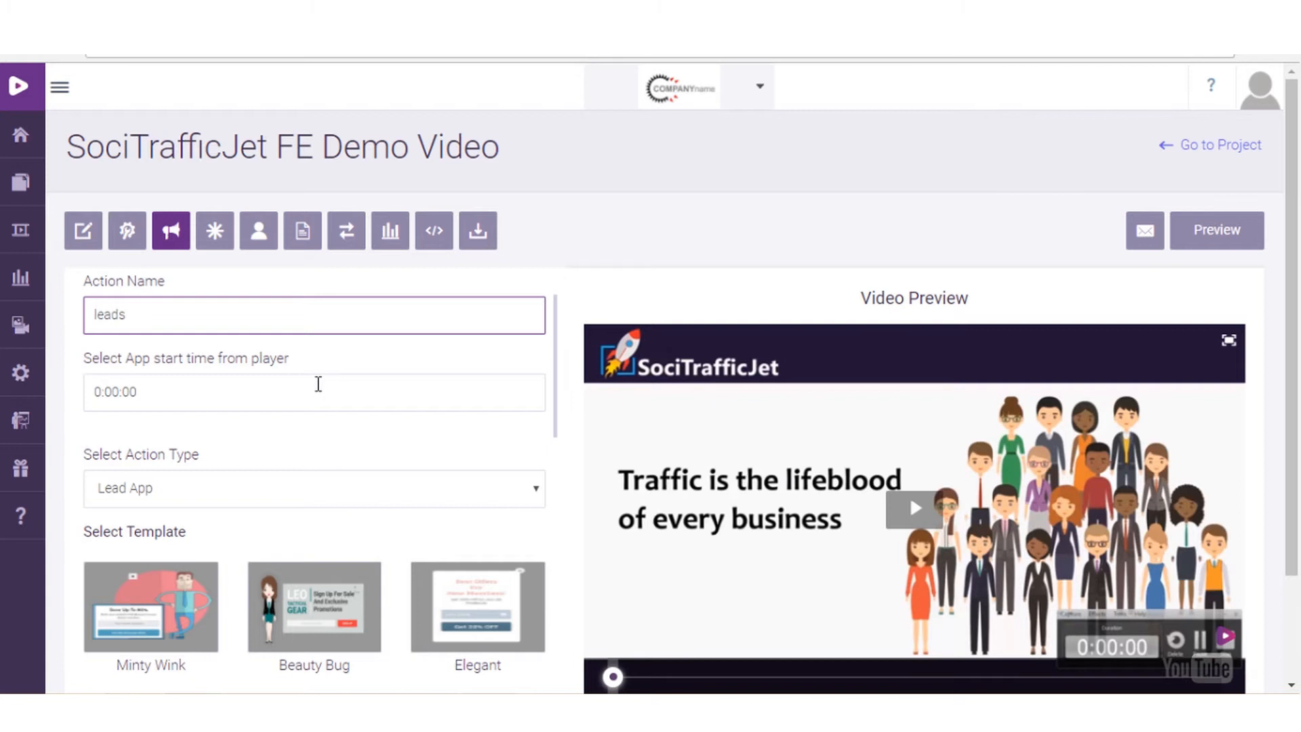
pyautogui.click(315, 392)
pyautogui.write('1')
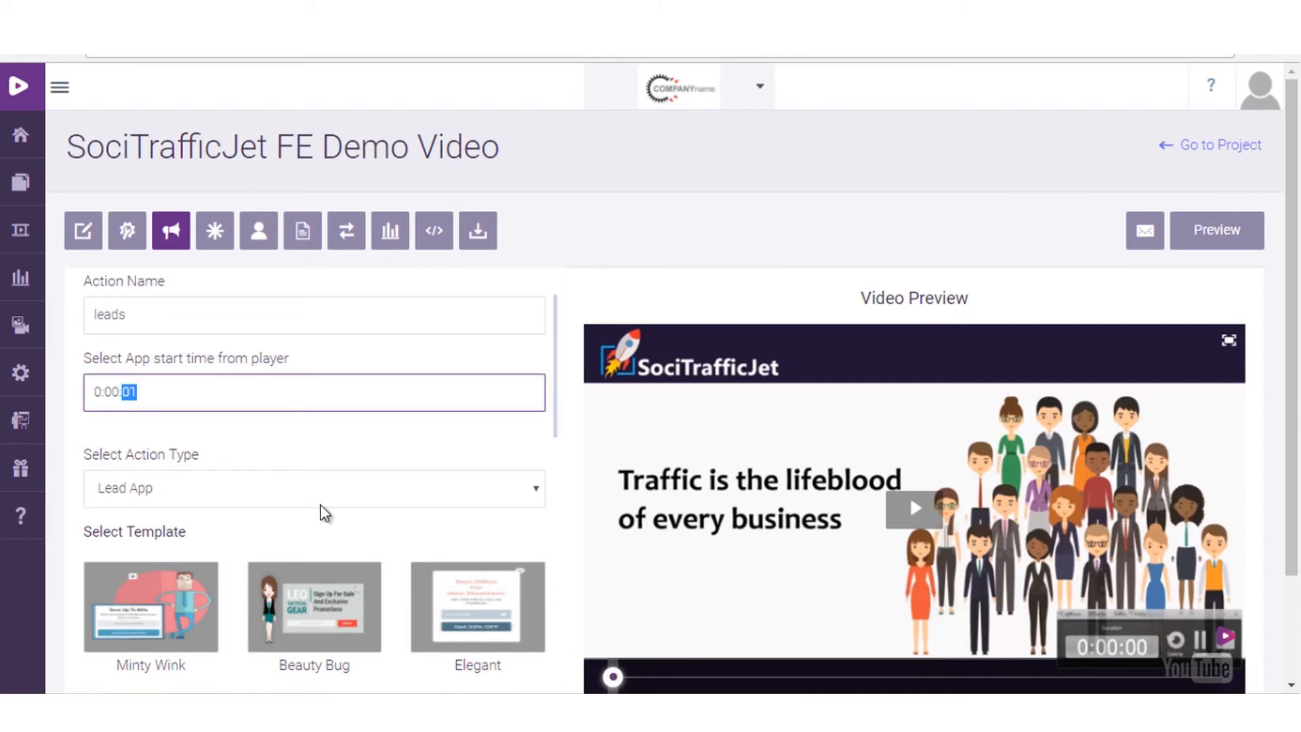
pyautogui.click(313, 488)
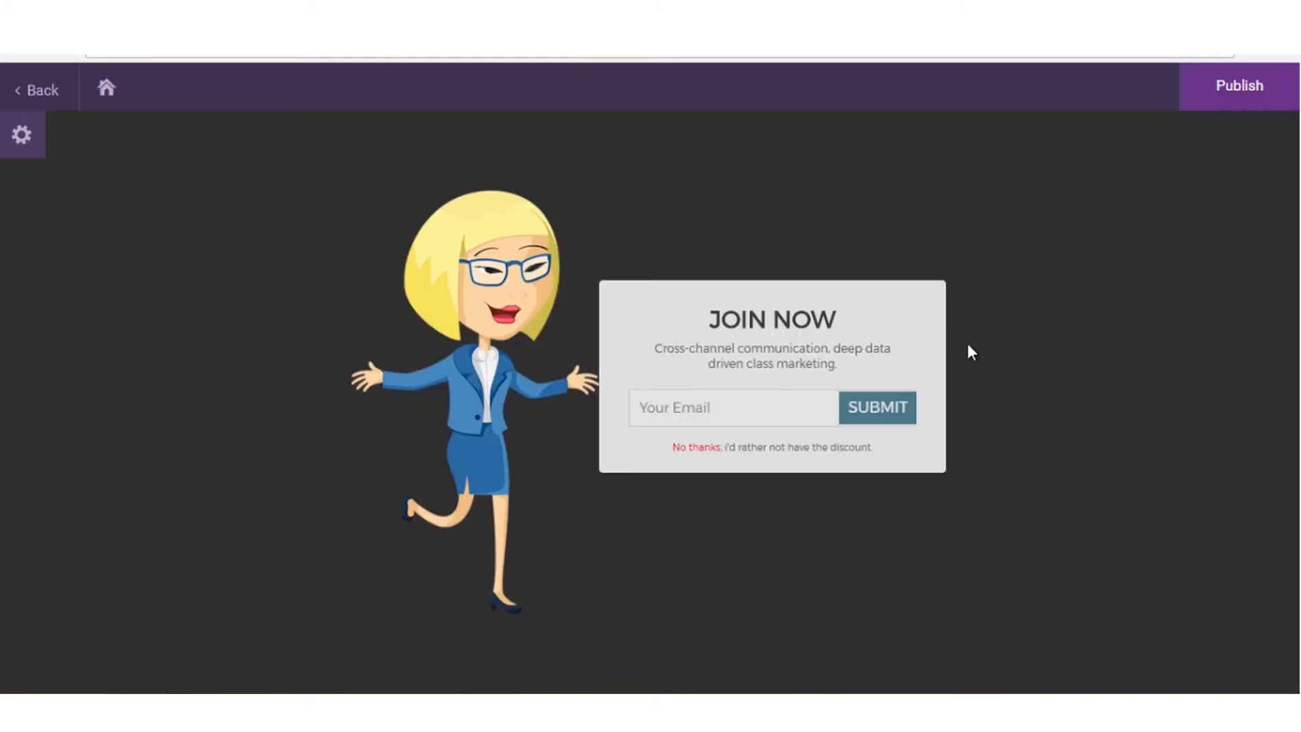
# - Connect the lead form to MailZingo's My mail list in the gear settings panel
pyautogui.click(21, 134)
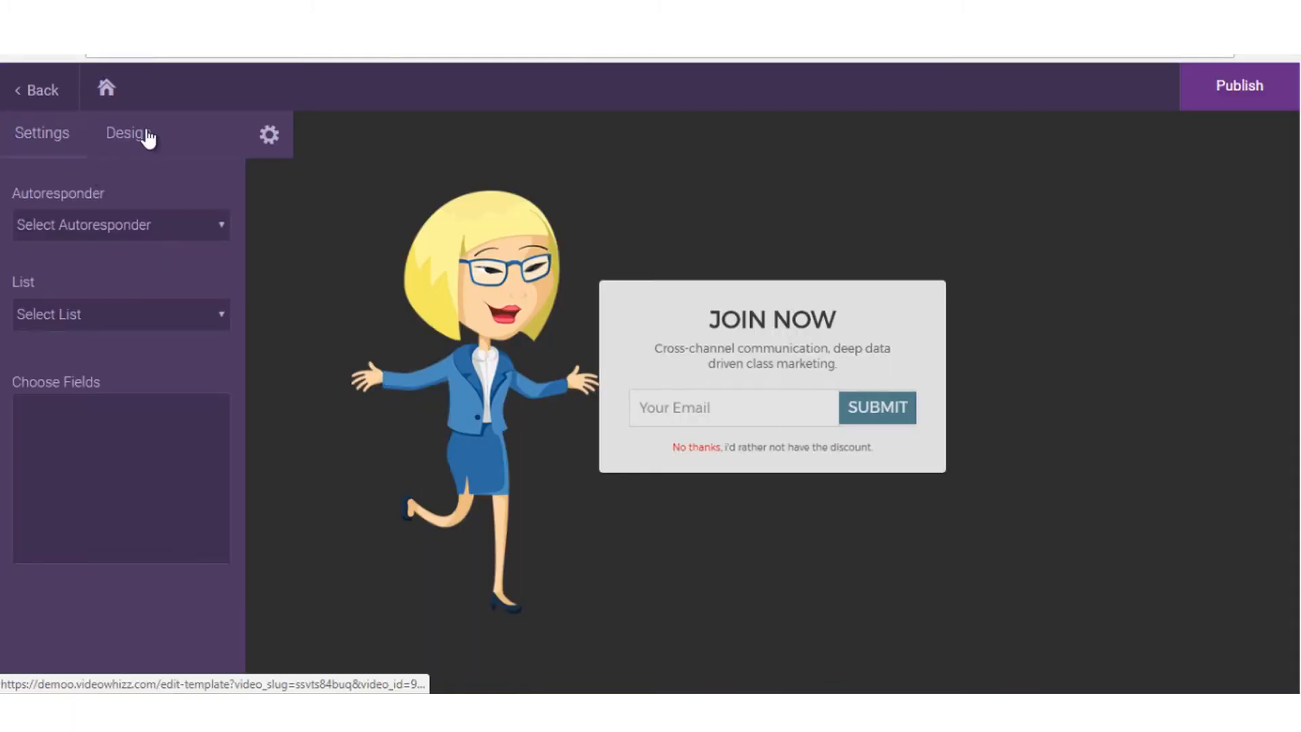
pyautogui.click(128, 133)
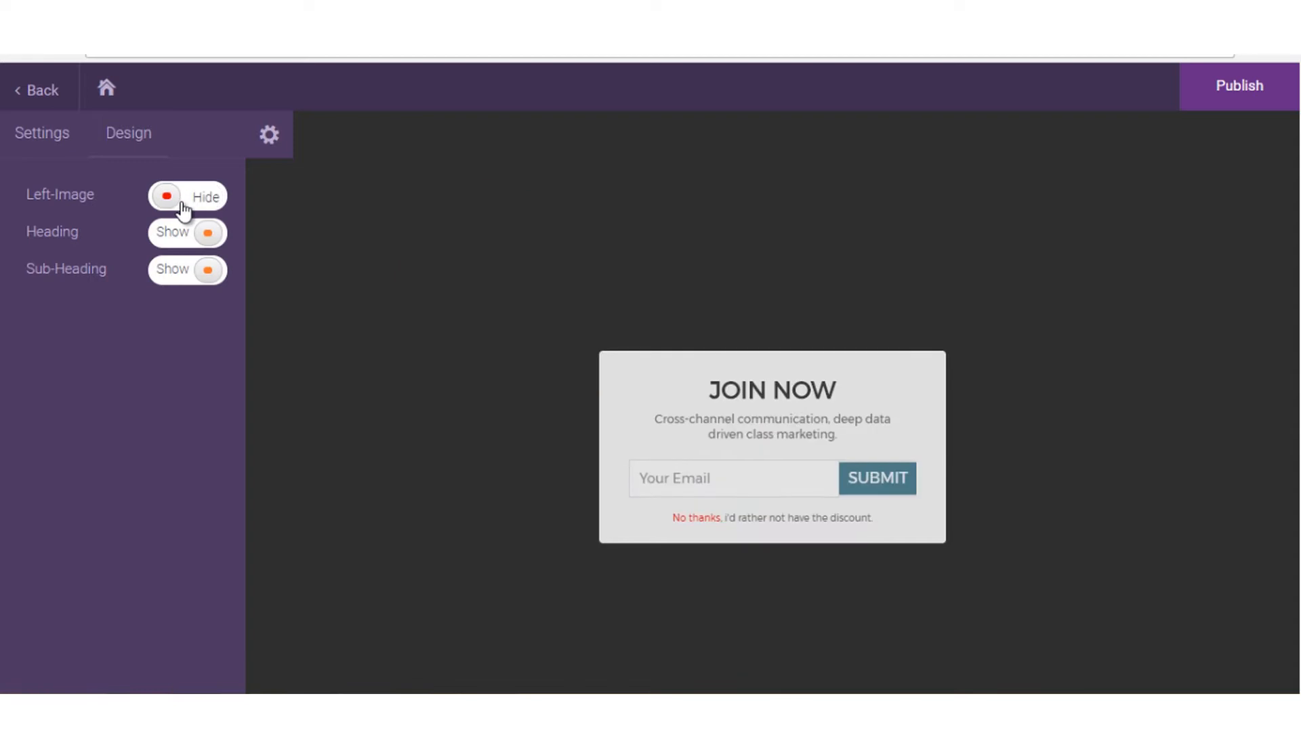
pyautogui.click(40, 133)
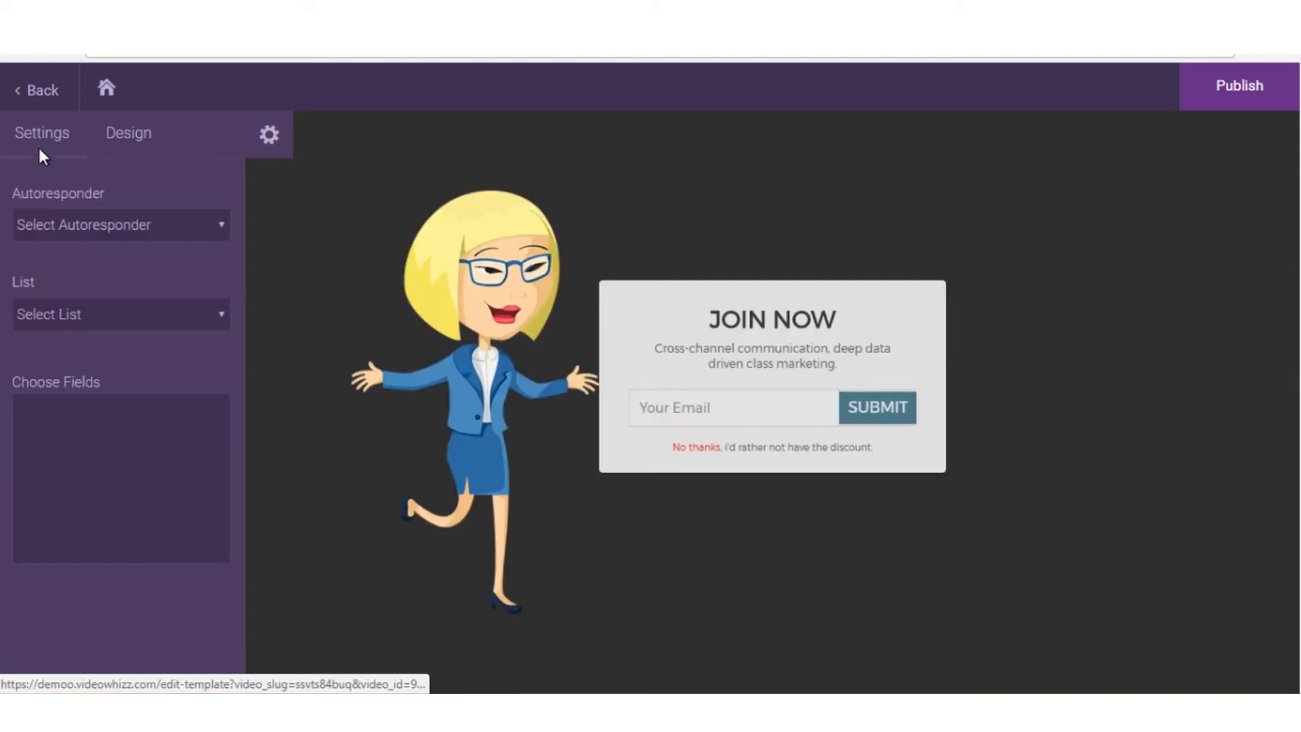
pyautogui.click(121, 224)
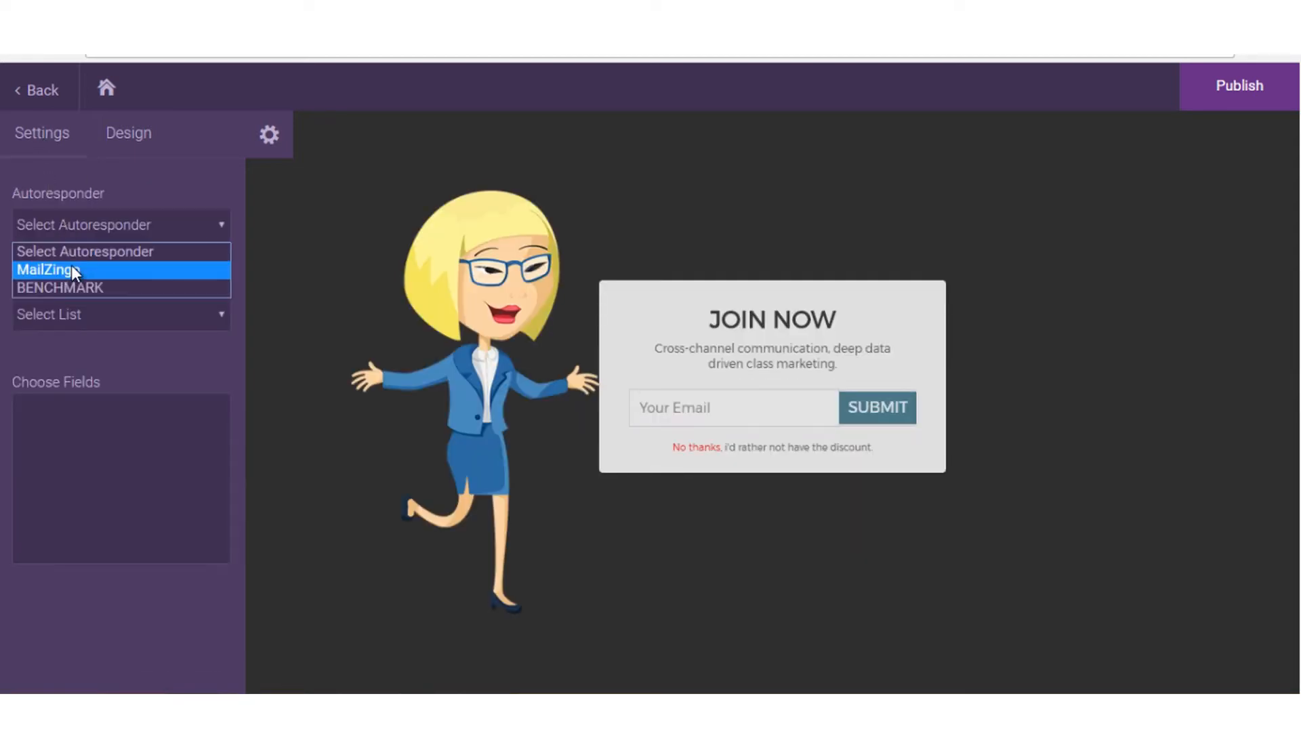
pyautogui.click(48, 270)
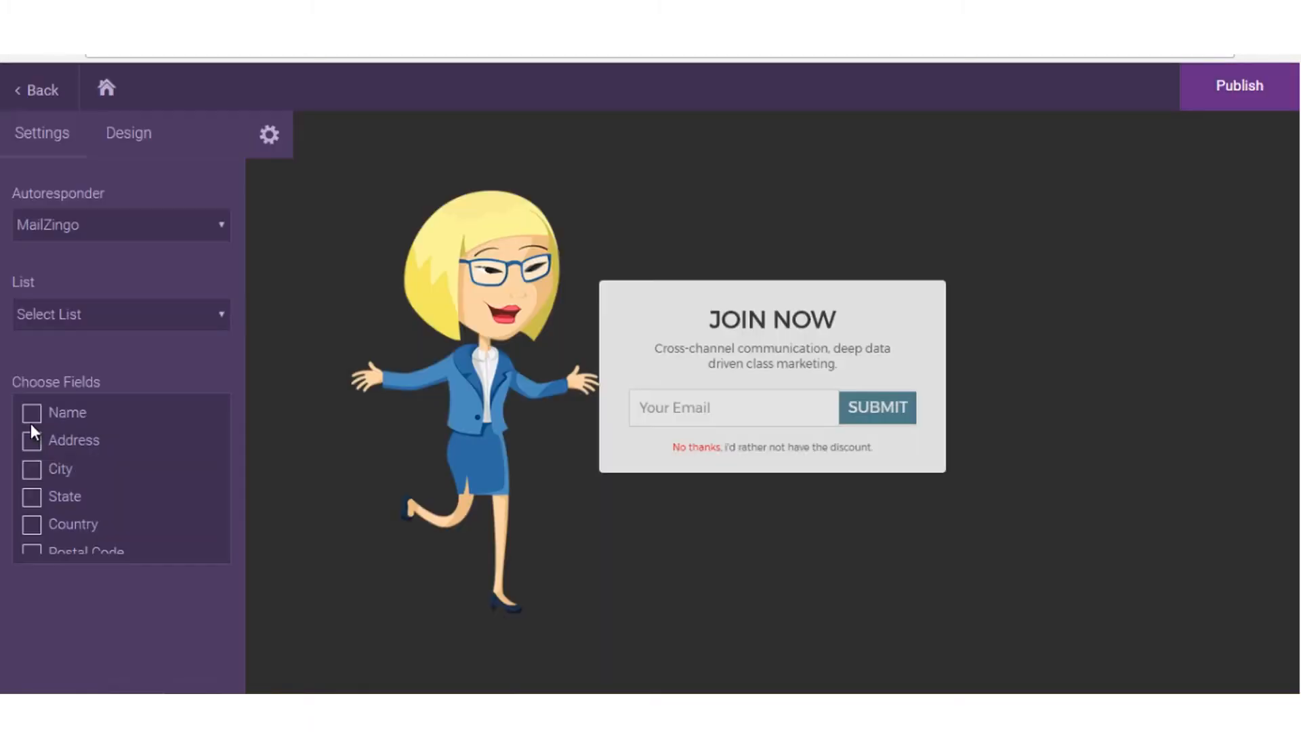
pyautogui.click(30, 413)
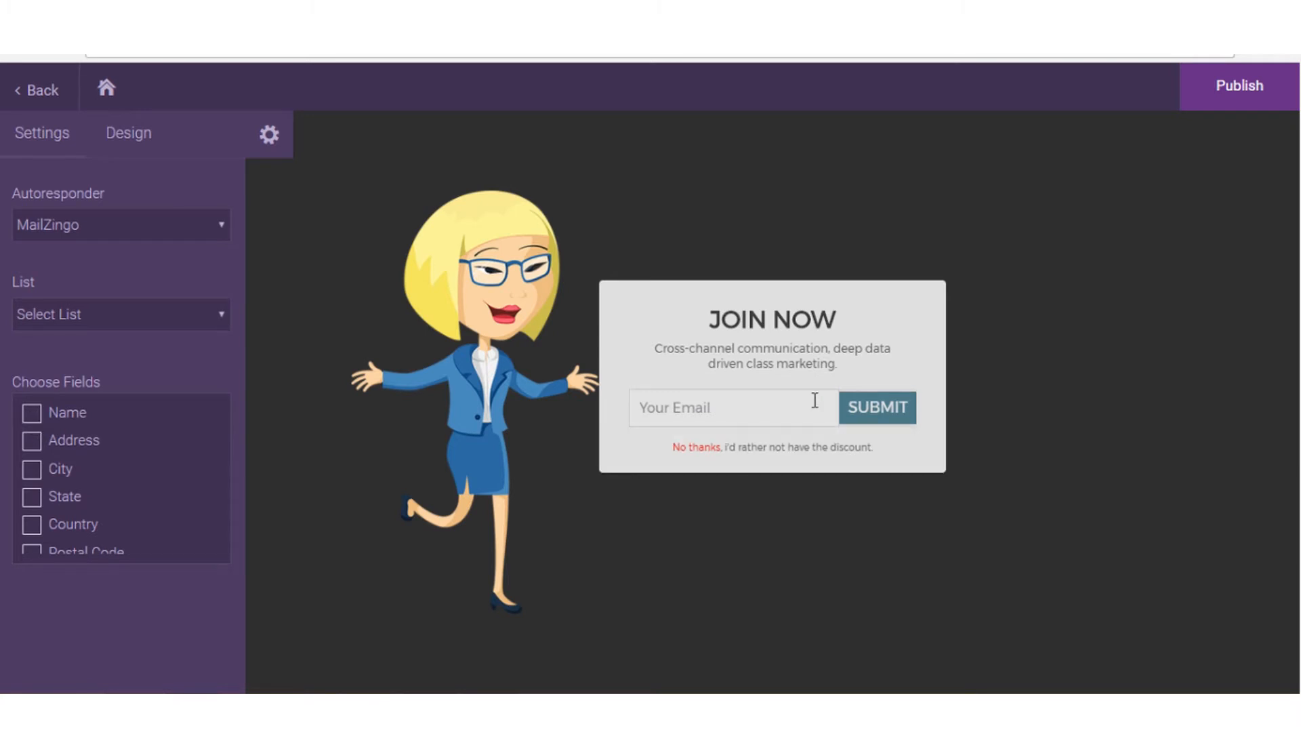
pyautogui.moveTo(1256, 126)
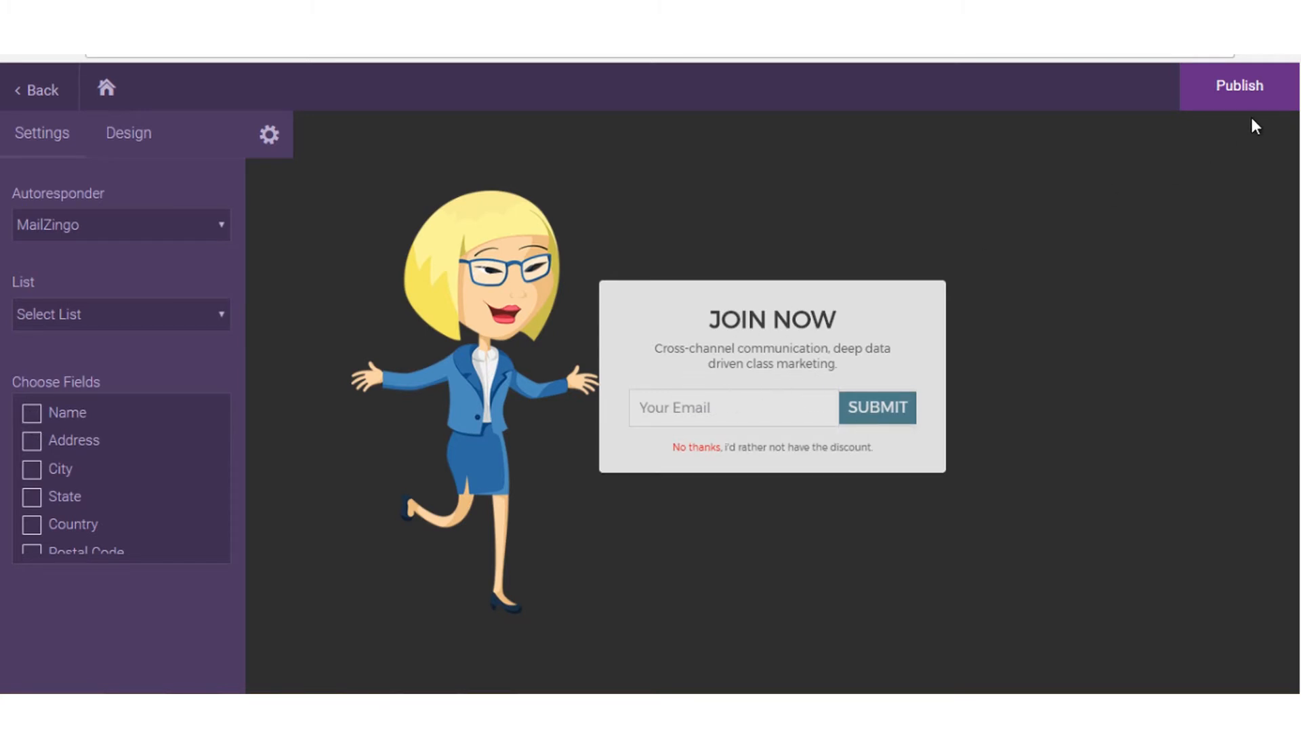
pyautogui.click(121, 314)
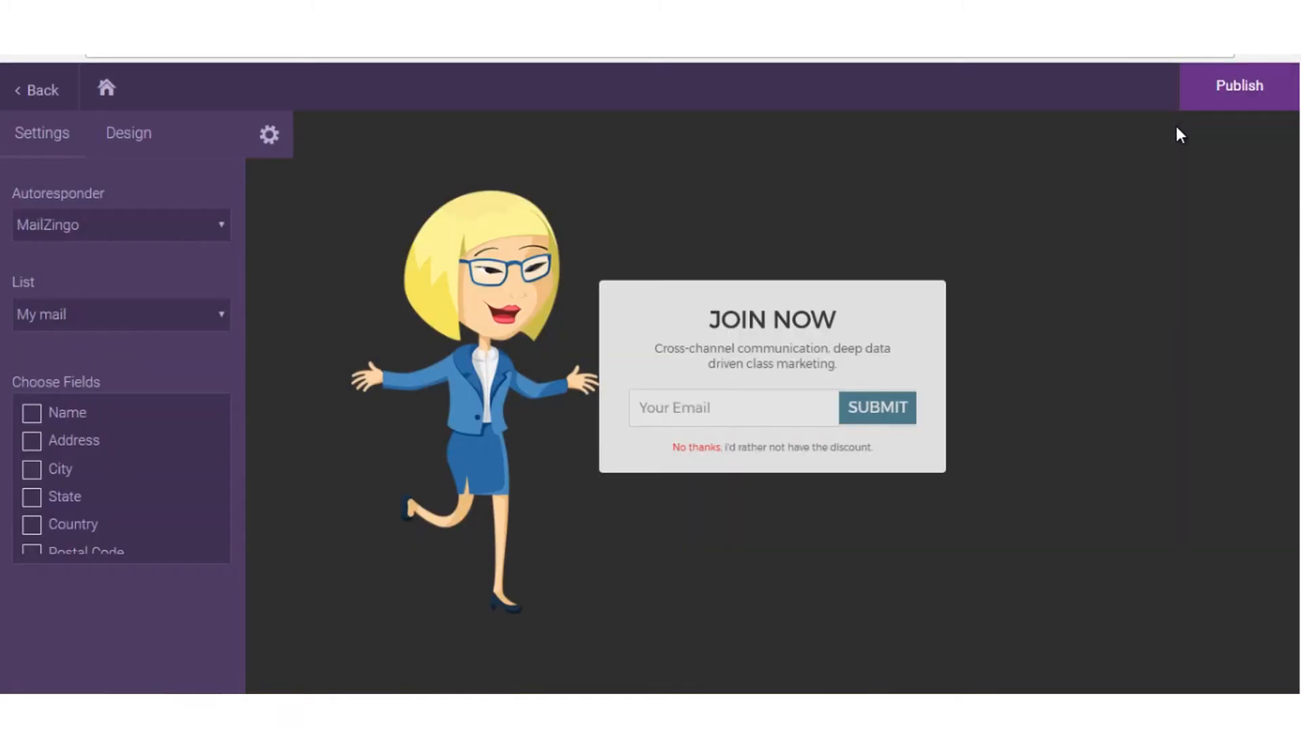
pyautogui.click(1237, 85)
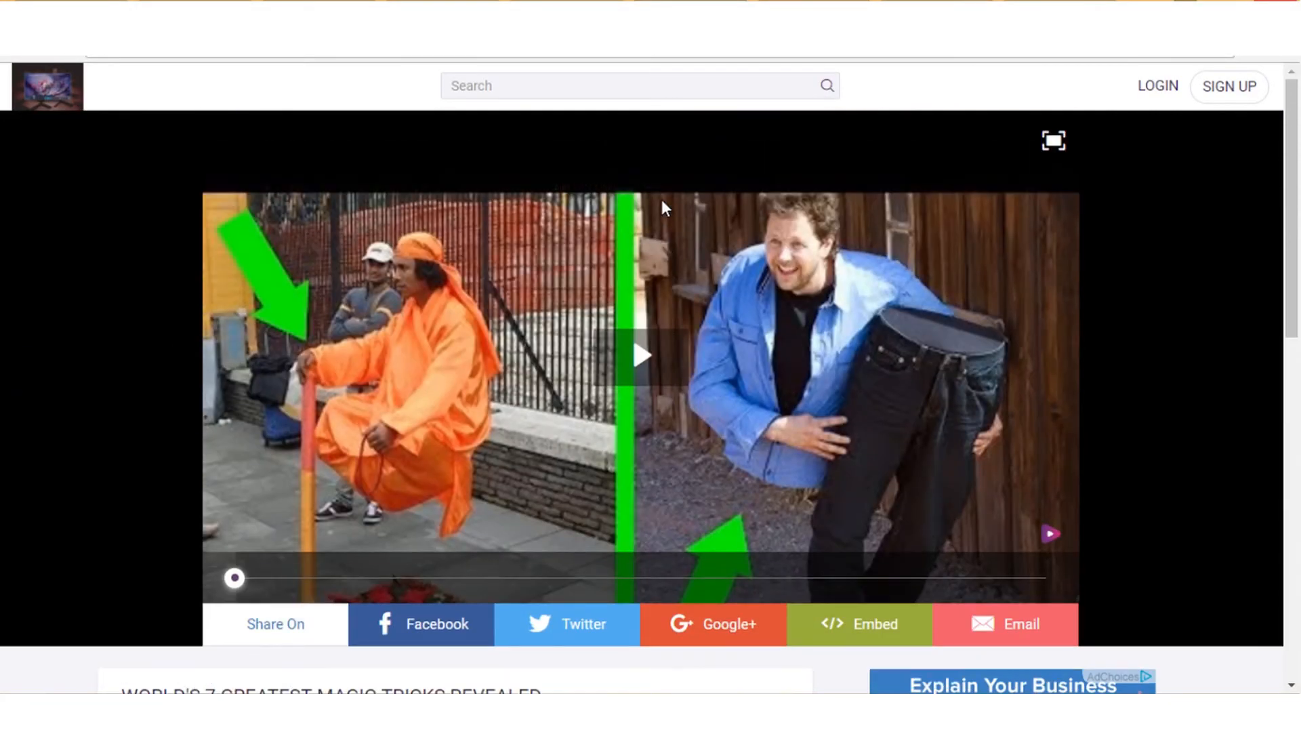
pyautogui.moveTo(640, 529)
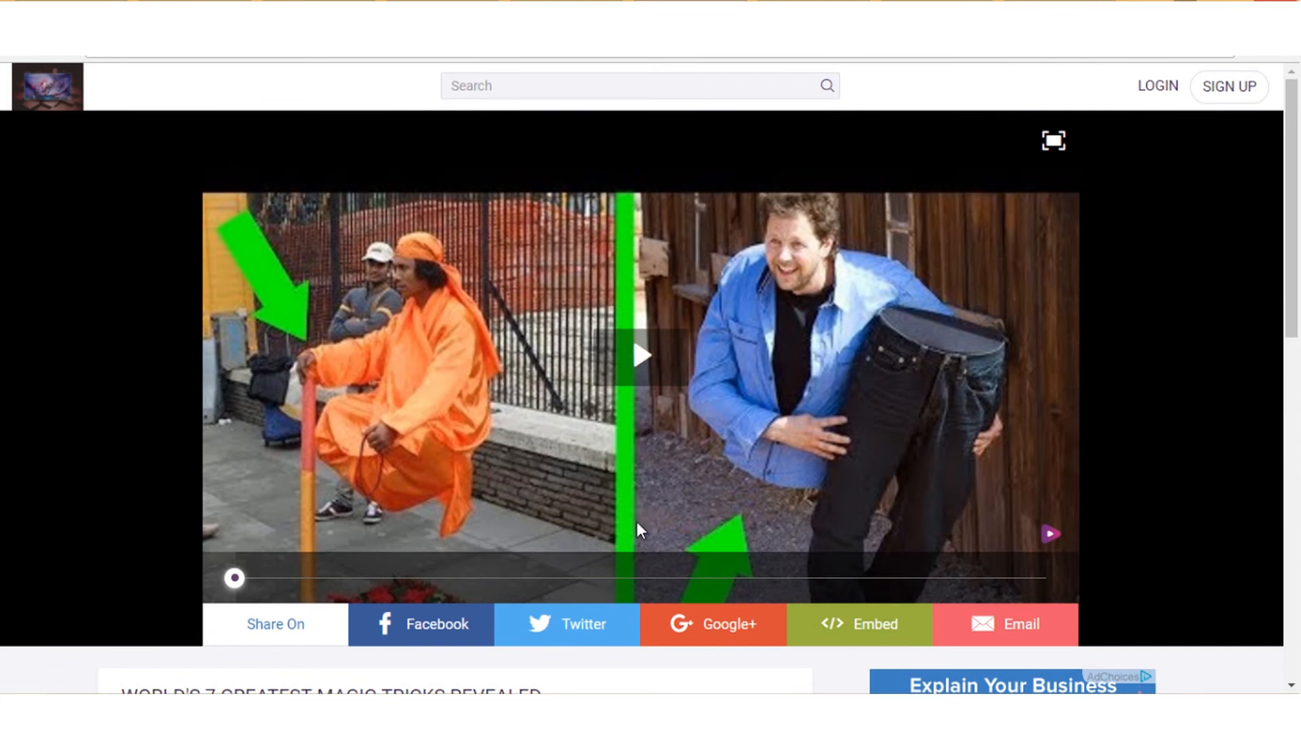
# - Post the comment 'Awesome video' on the video's public viral page
pyautogui.scroll(-3)
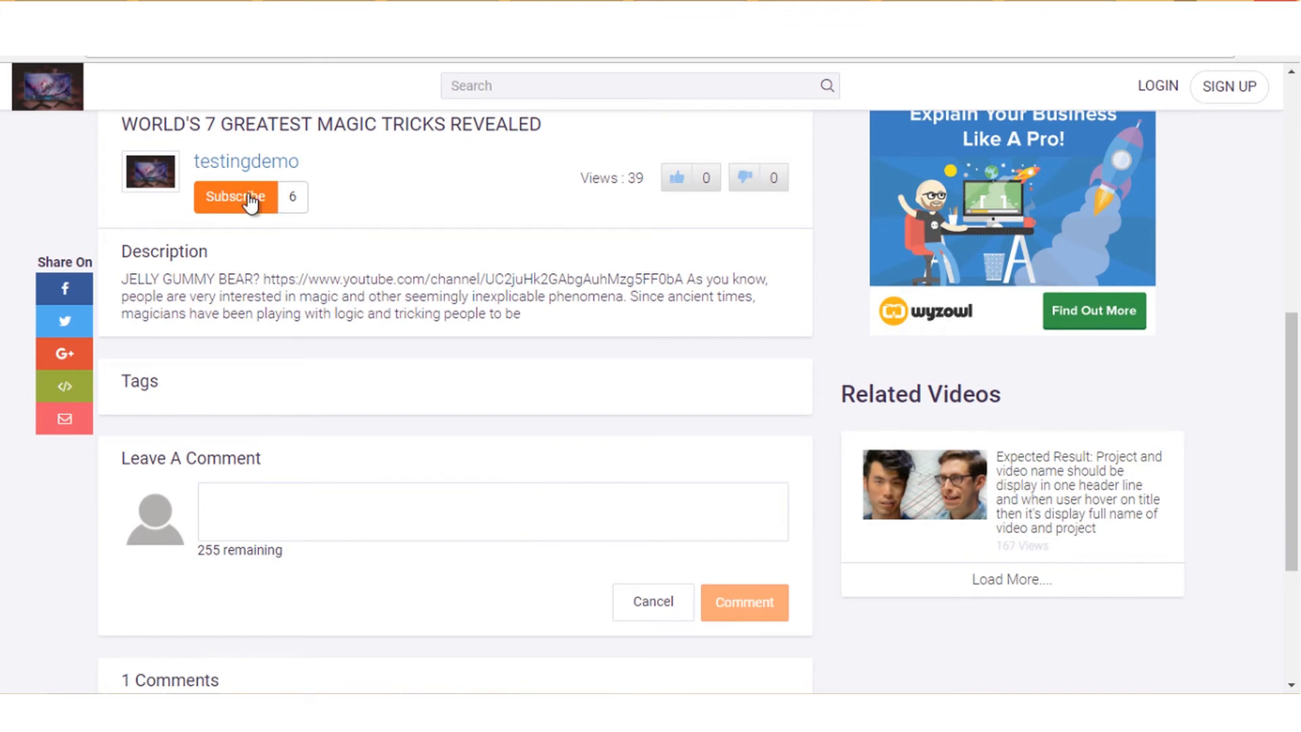
pyautogui.scroll(-3)
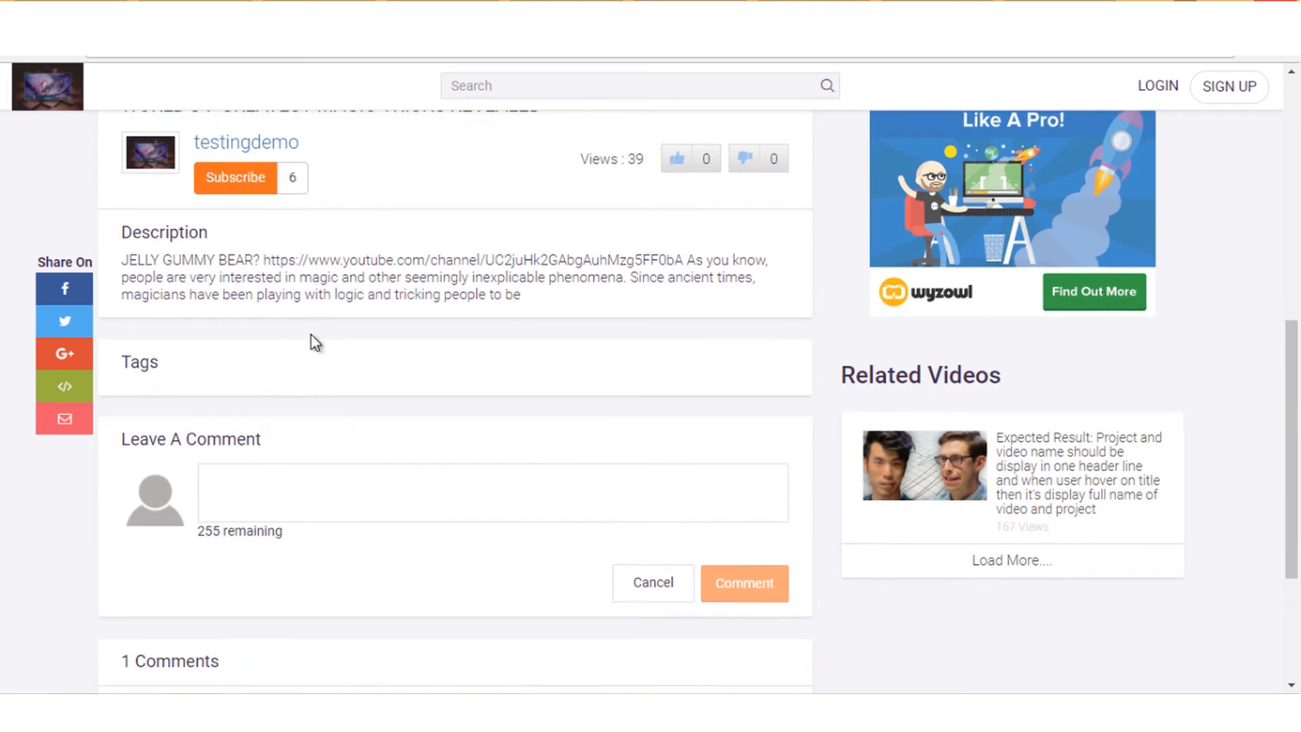
pyautogui.scroll(-3)
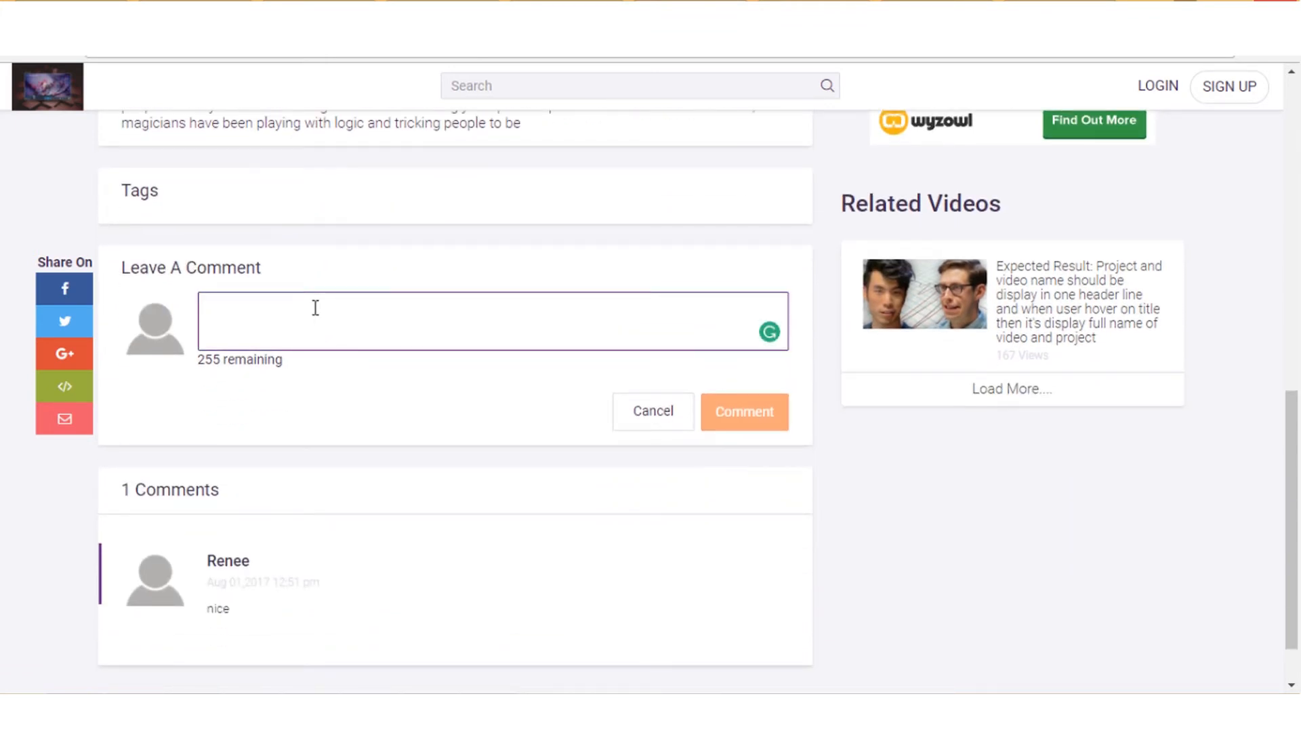
pyautogui.write('Awesome v')
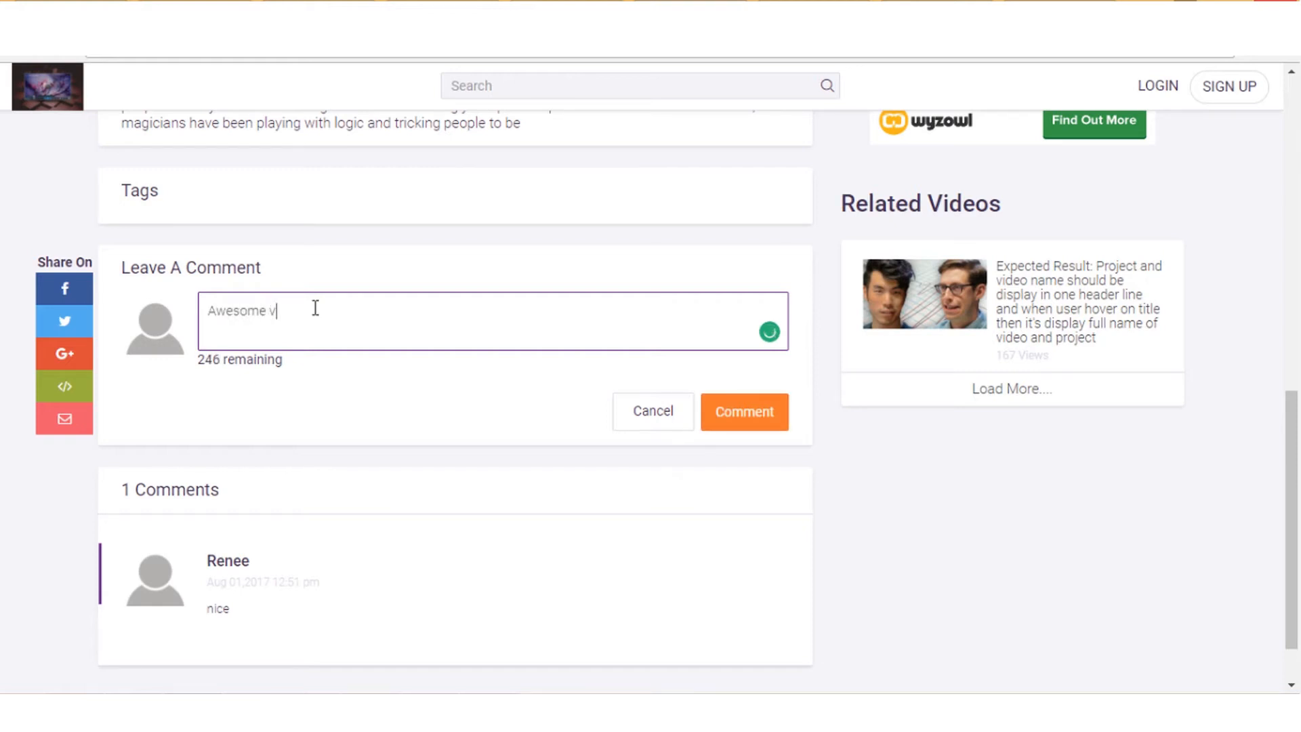
pyautogui.write('ideo')
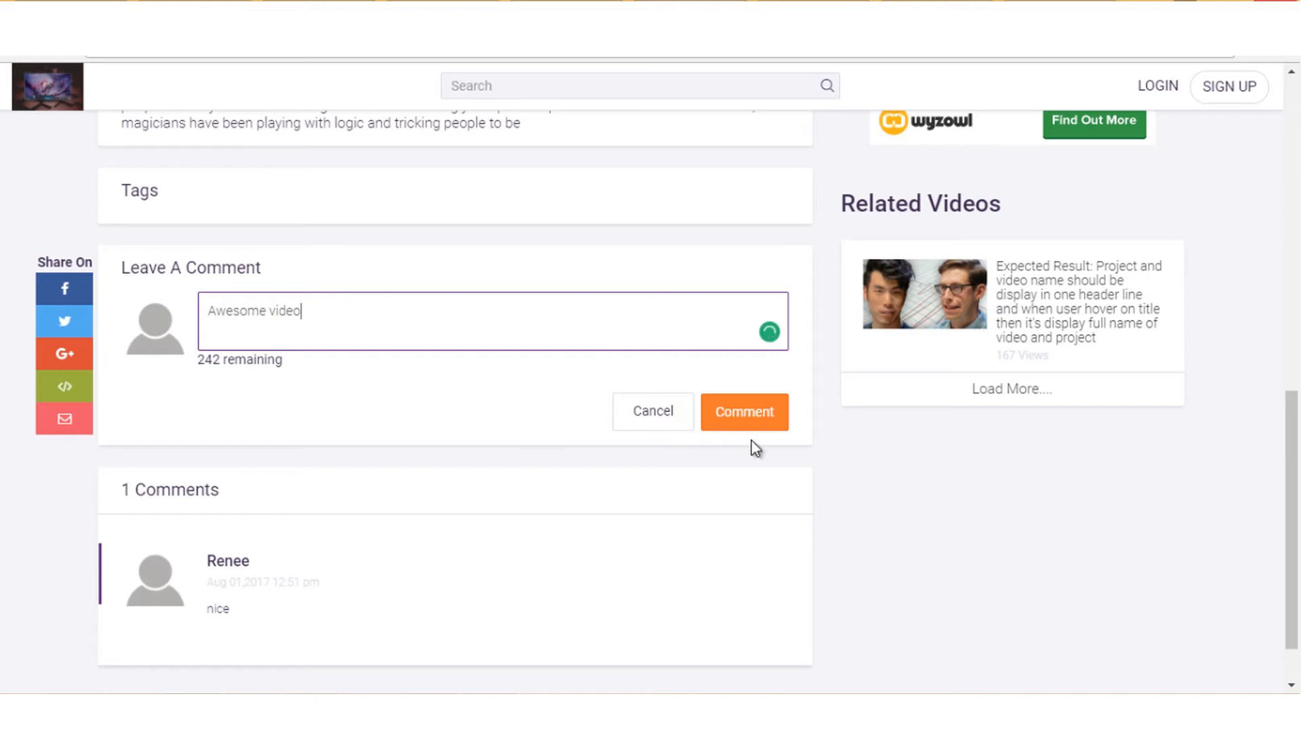
pyautogui.click(743, 411)
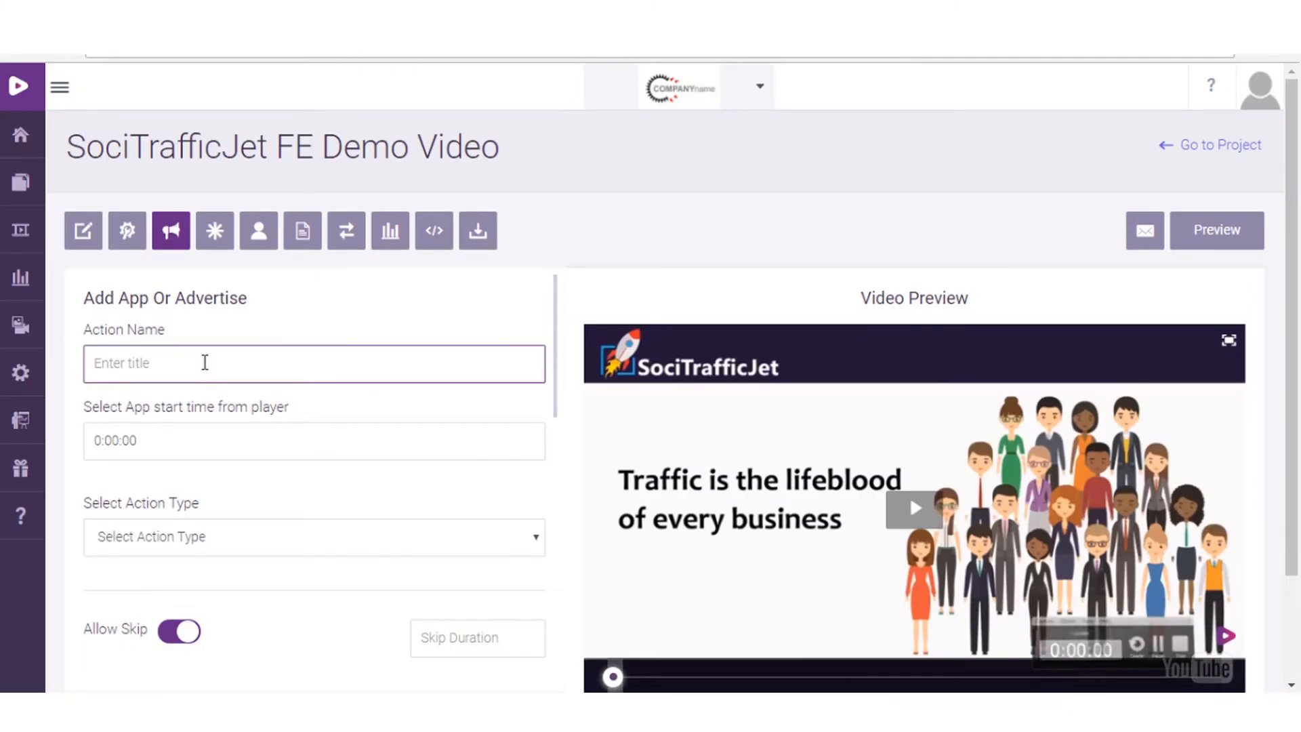
# - Create a Share App action named 'sharing' starting at 0:00:07
pyautogui.write('shar')
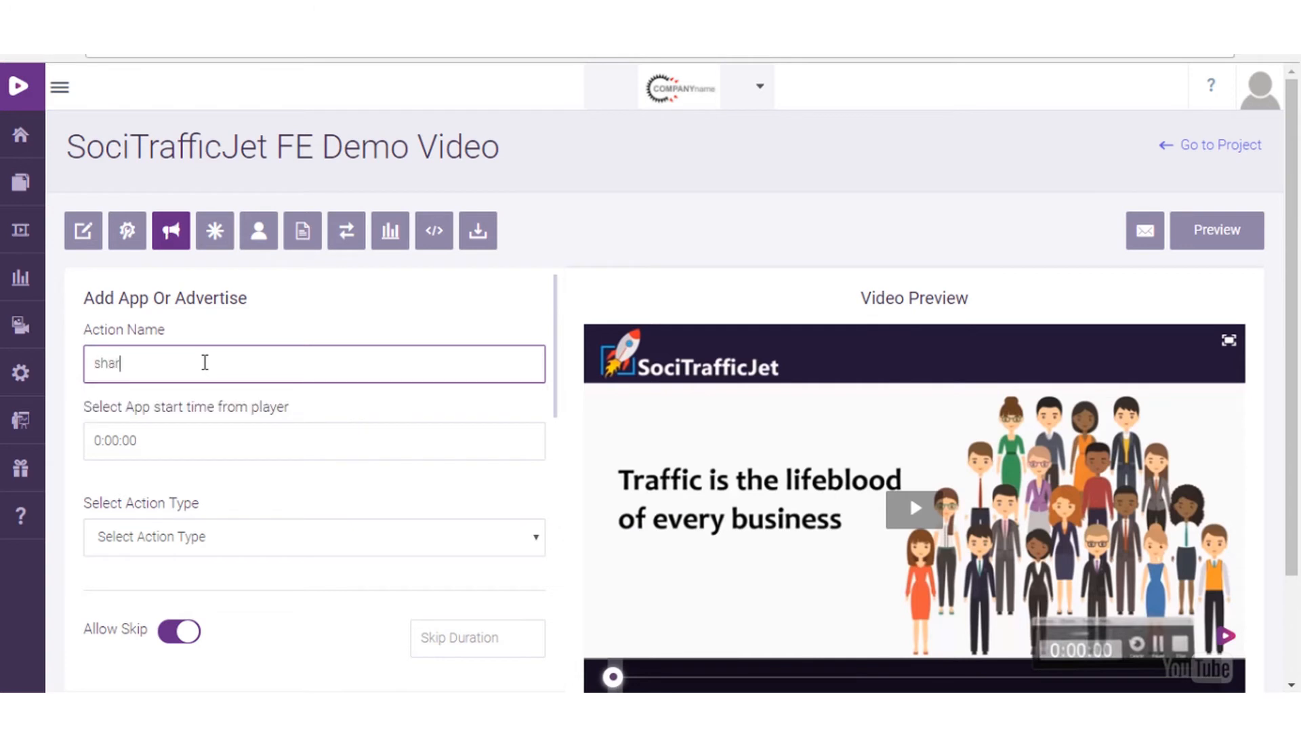
pyautogui.write('ing')
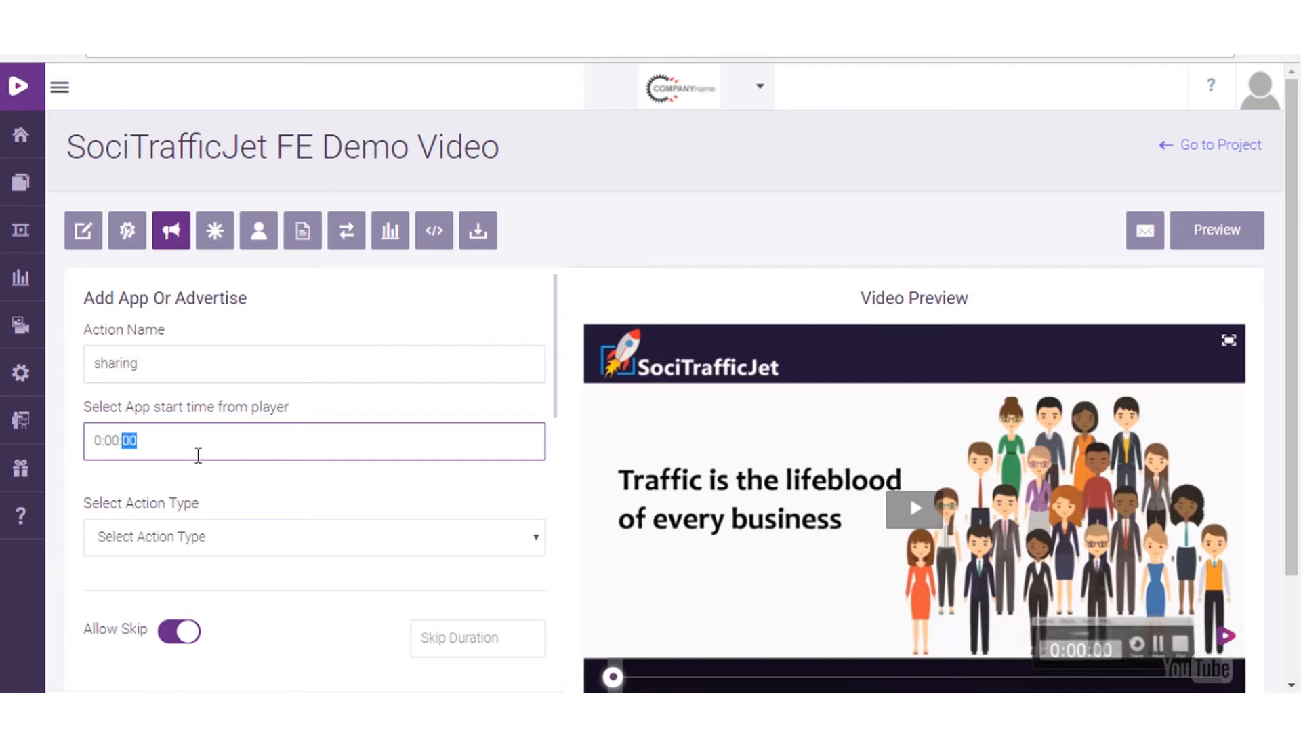
pyautogui.write('07')
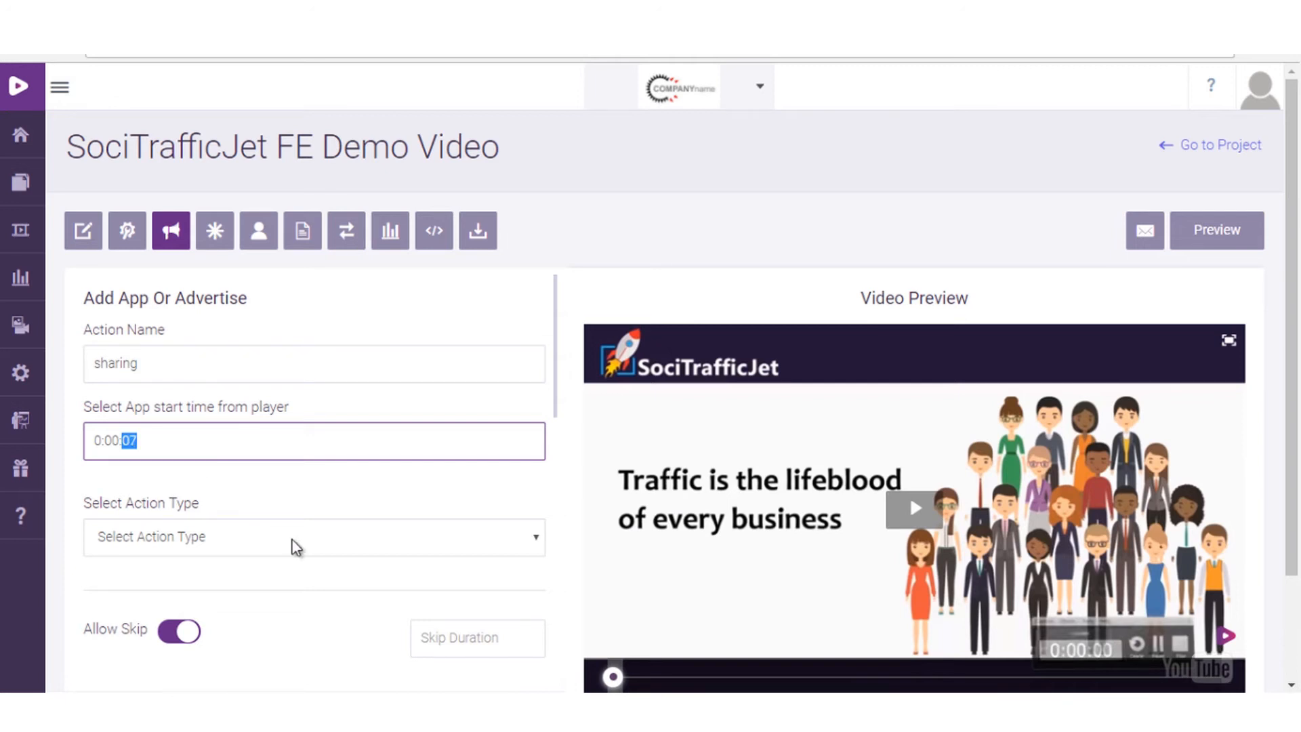
pyautogui.click(314, 536)
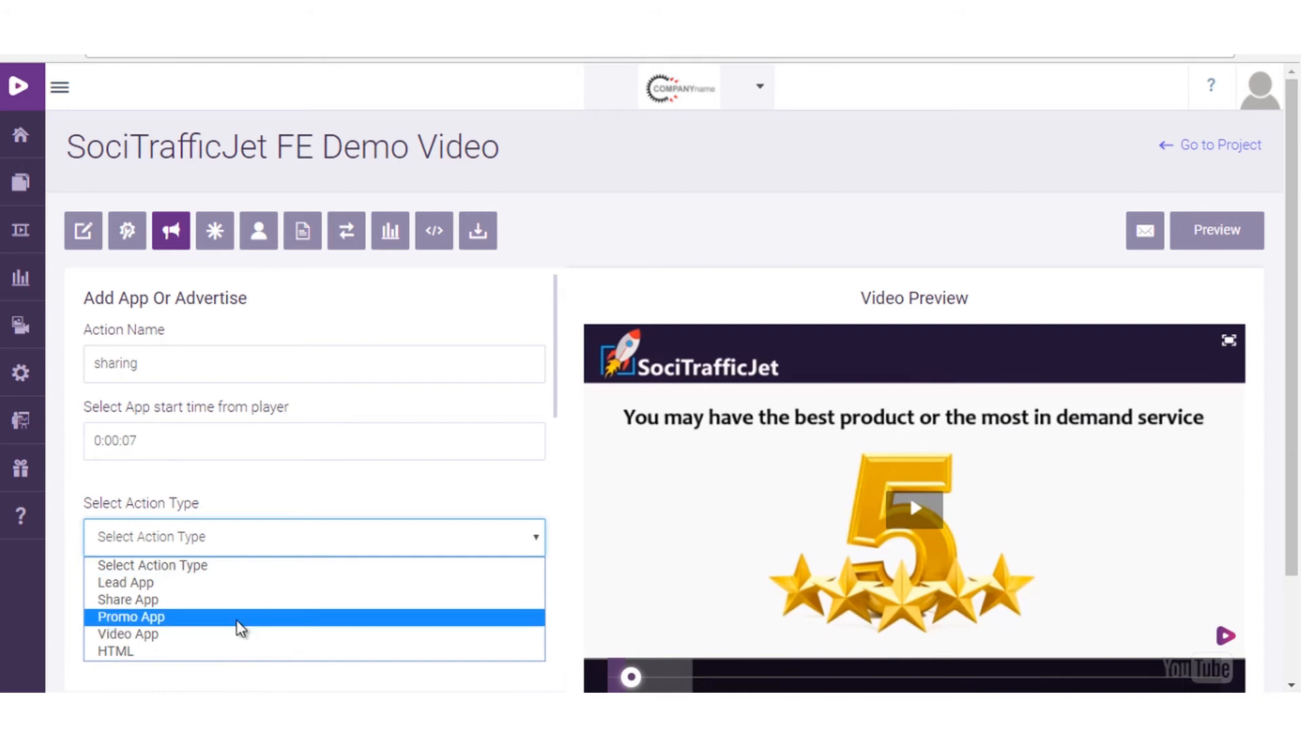
pyautogui.click(128, 599)
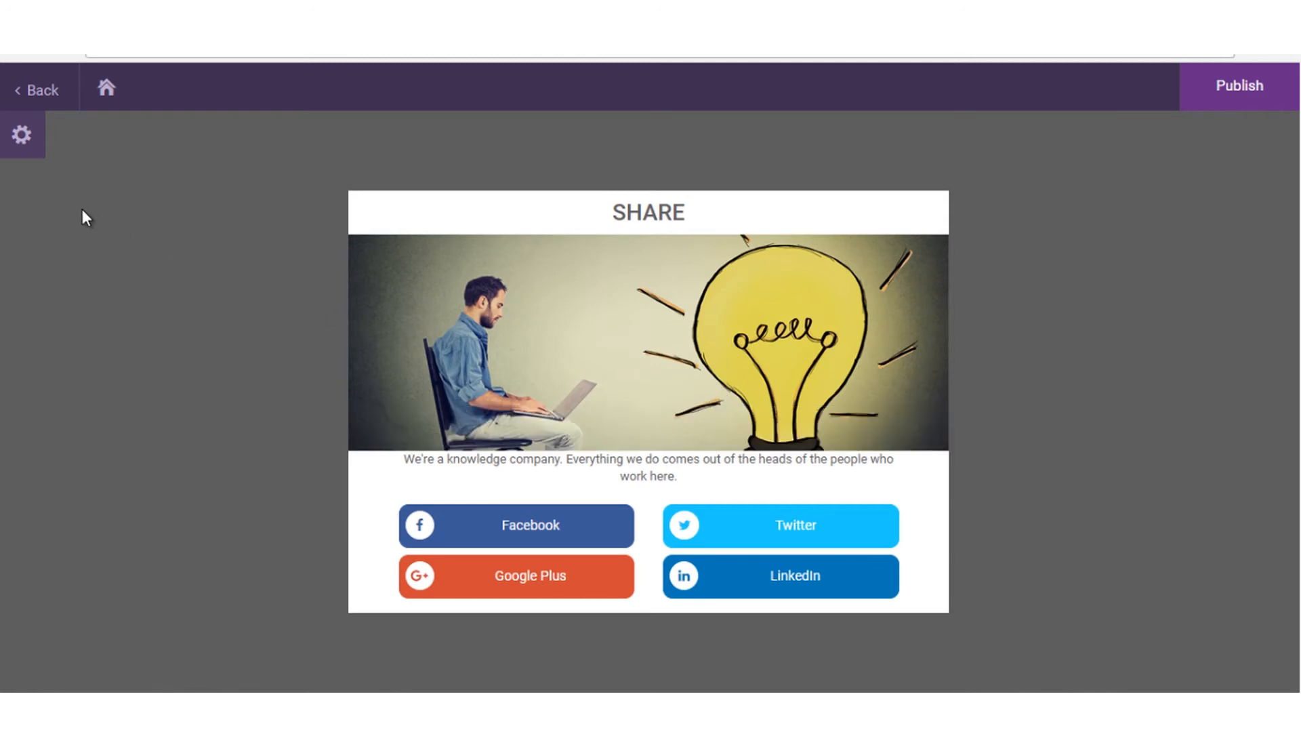
# - Toggle the share popup's Fb Link off and back on, then collapse the design panel
pyautogui.click(21, 134)
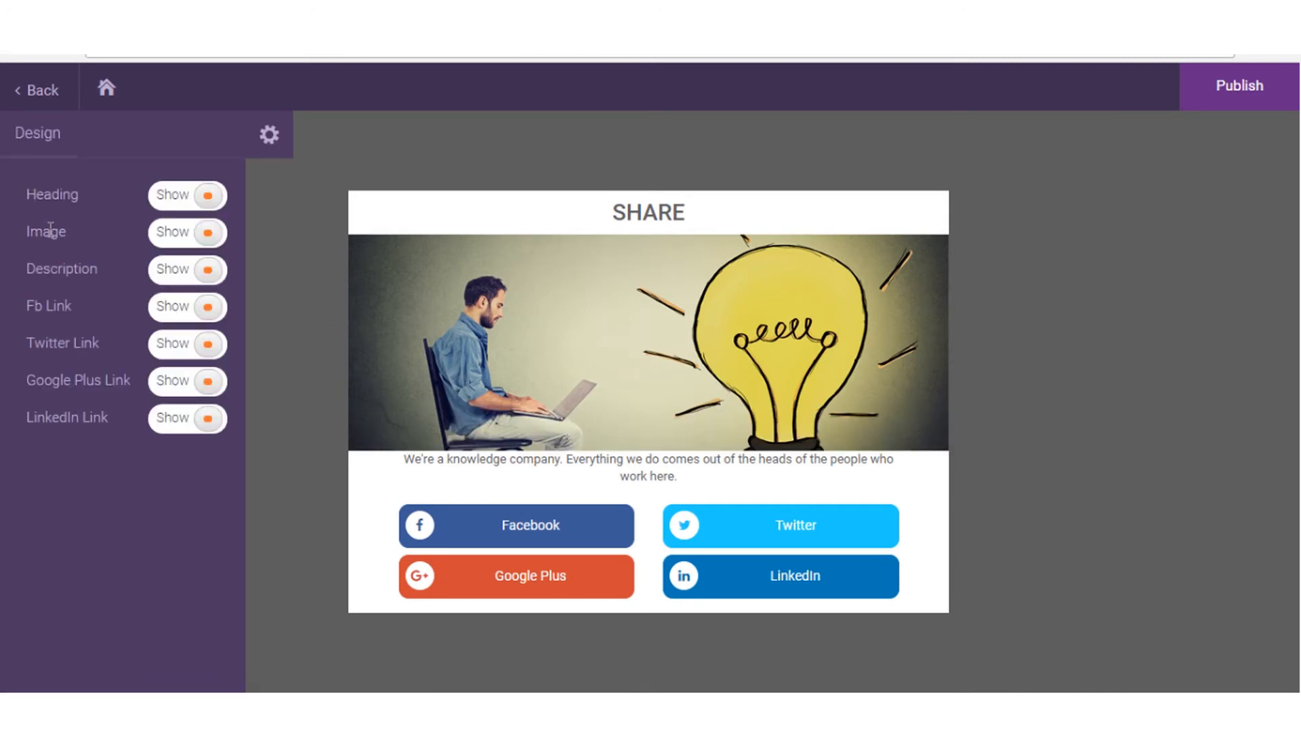
pyautogui.click(187, 195)
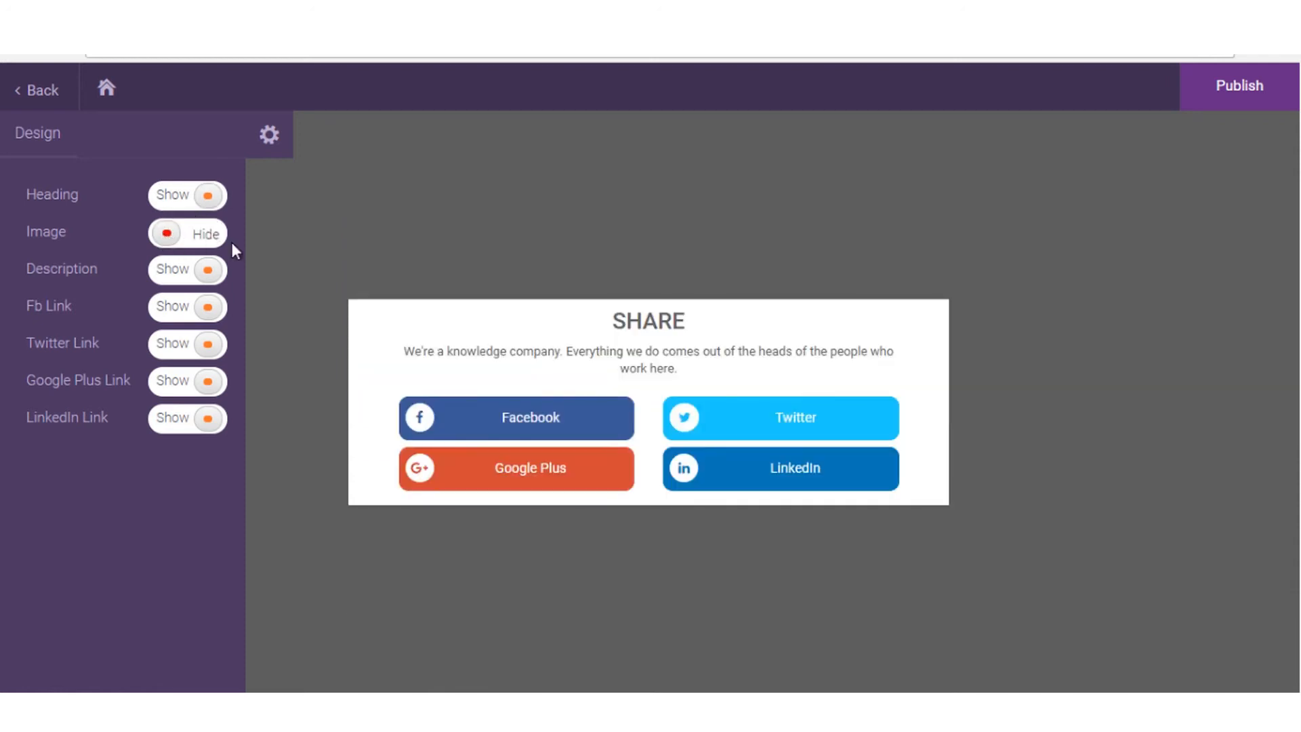
pyautogui.click(187, 233)
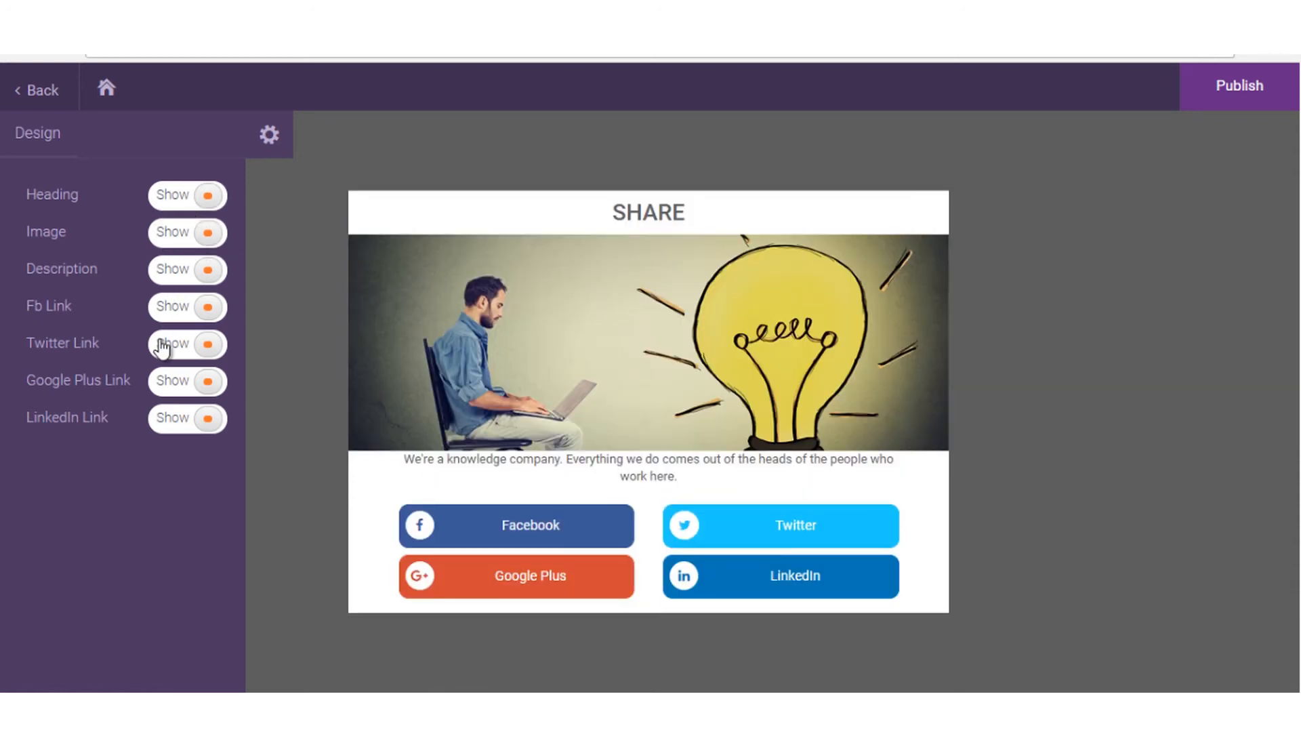
pyautogui.click(187, 308)
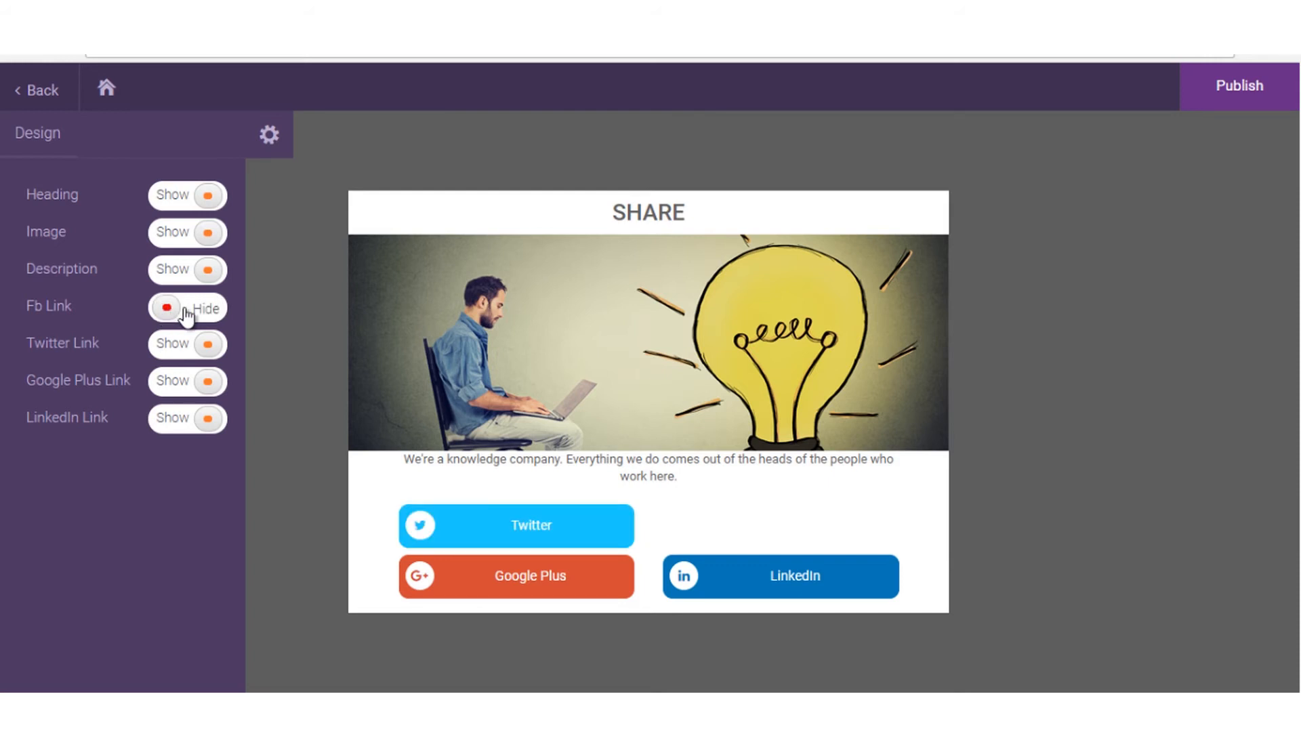
pyautogui.click(187, 308)
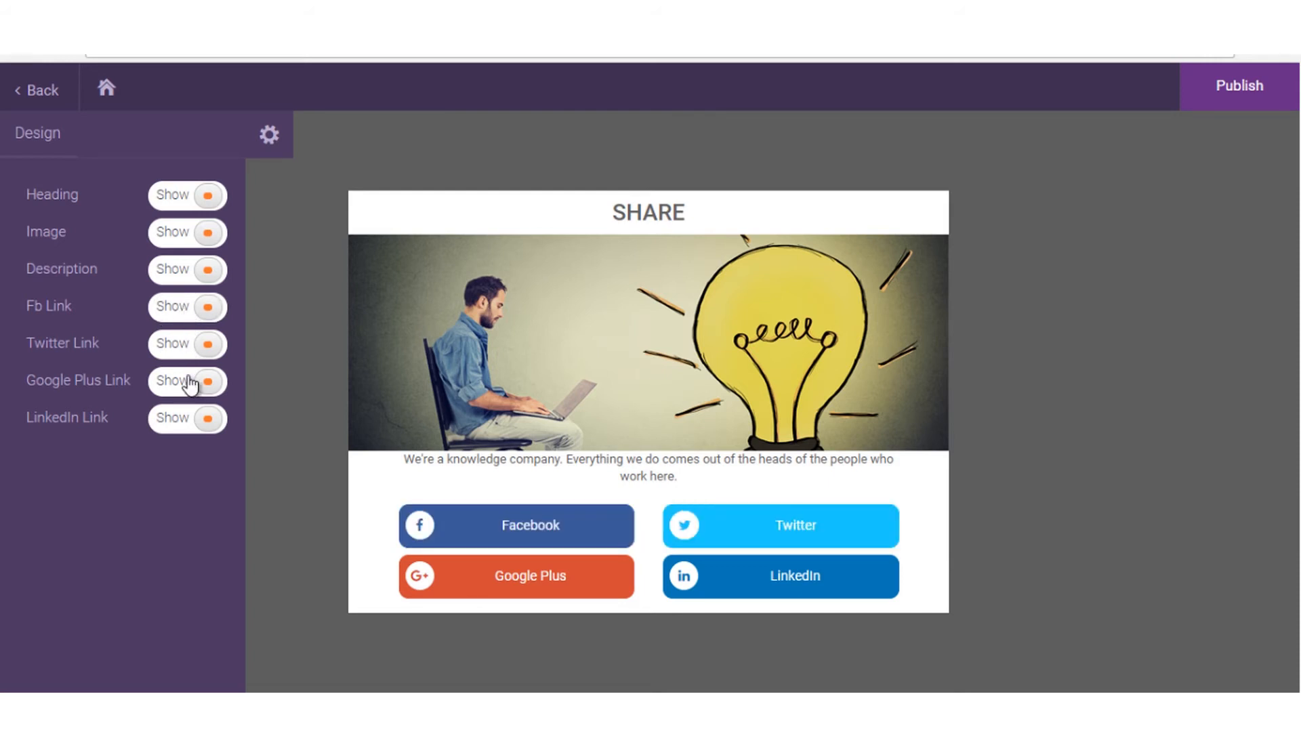
pyautogui.moveTo(239, 139)
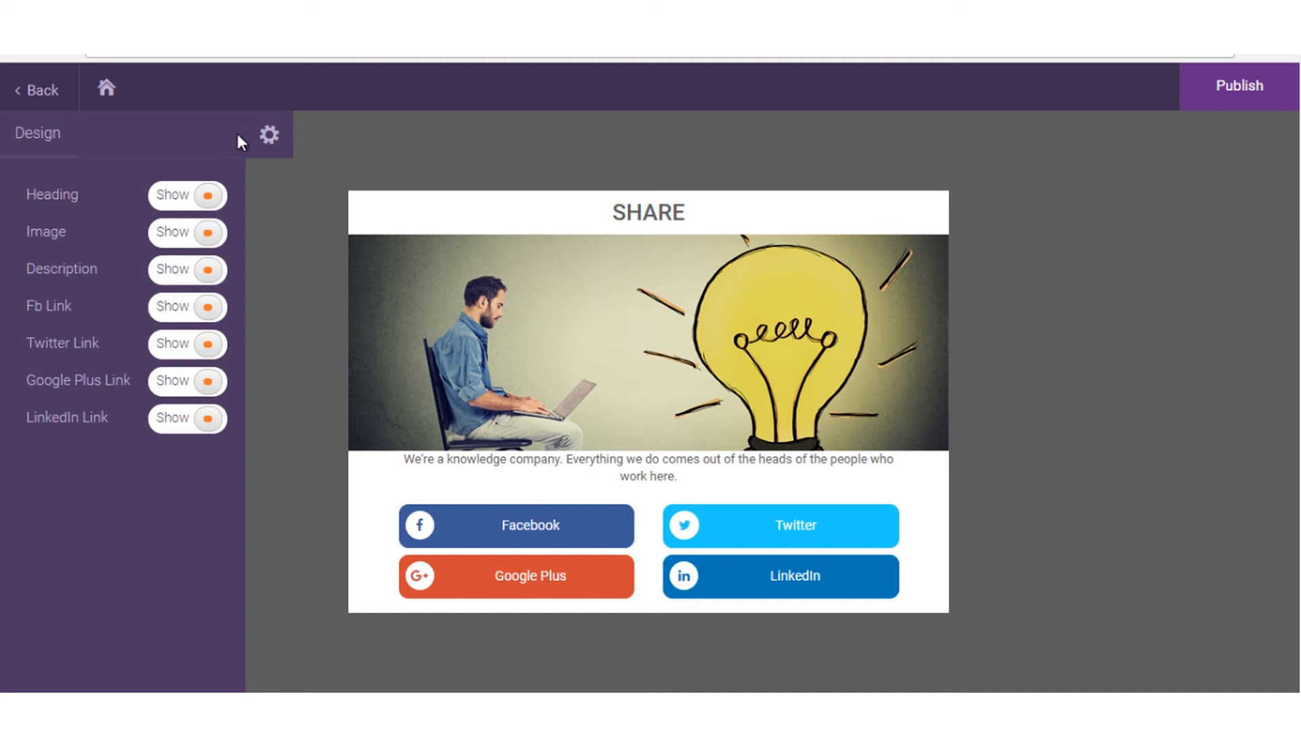
pyautogui.click(269, 134)
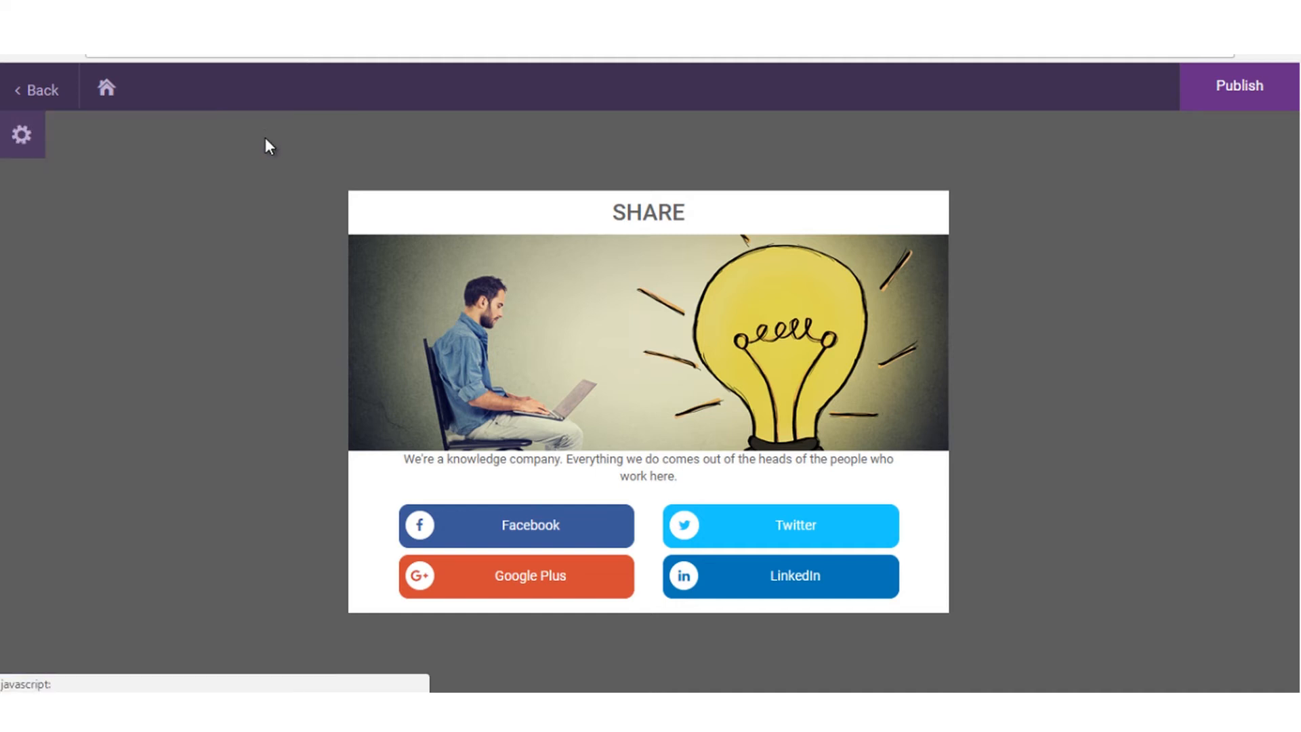
pyautogui.click(1237, 86)
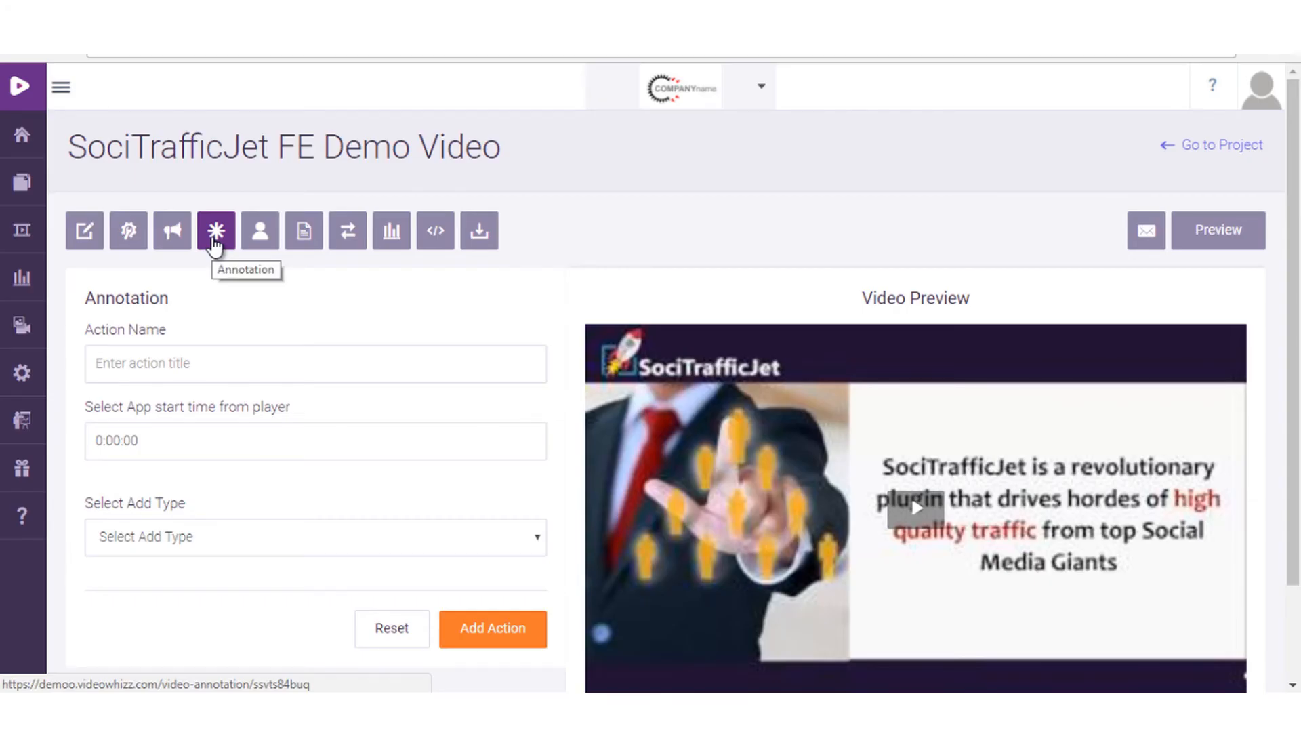
# - Add a Text annotation 'testing' at 0:00:01 titled 'Limited time offer'
pyautogui.write('testing')
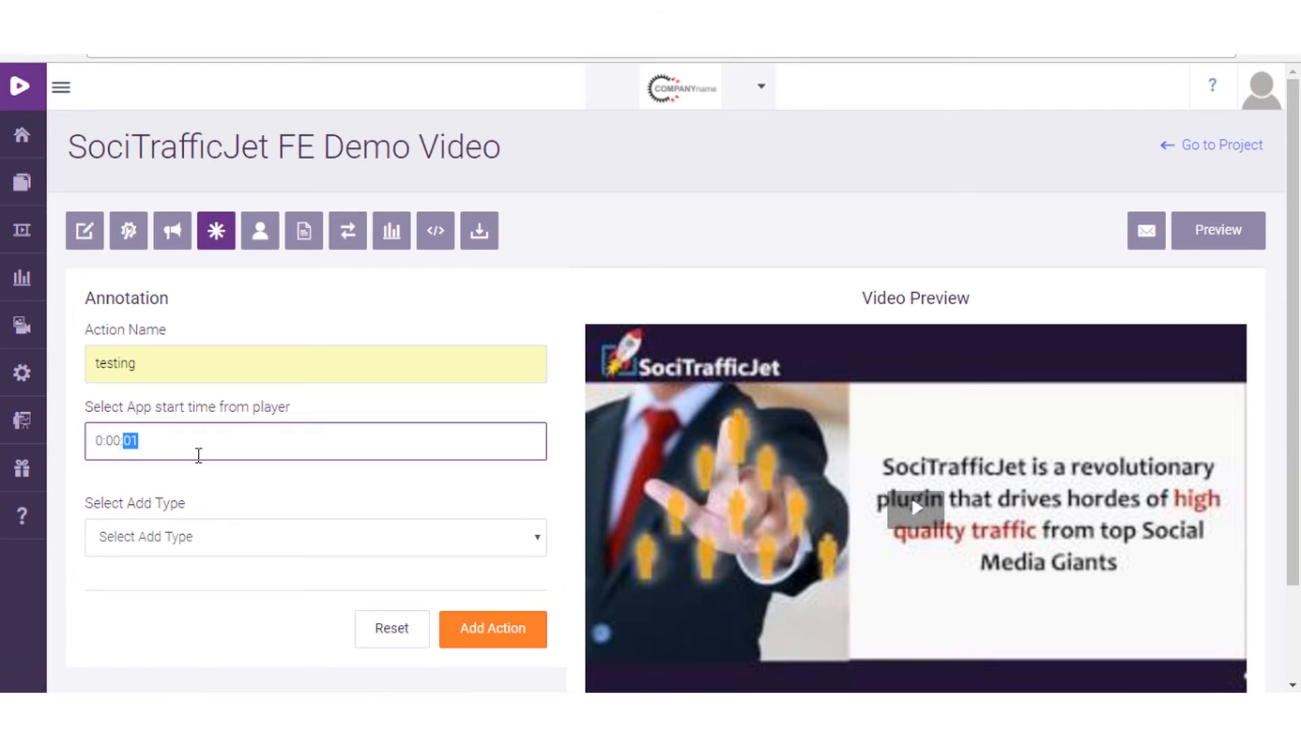
pyautogui.click(316, 537)
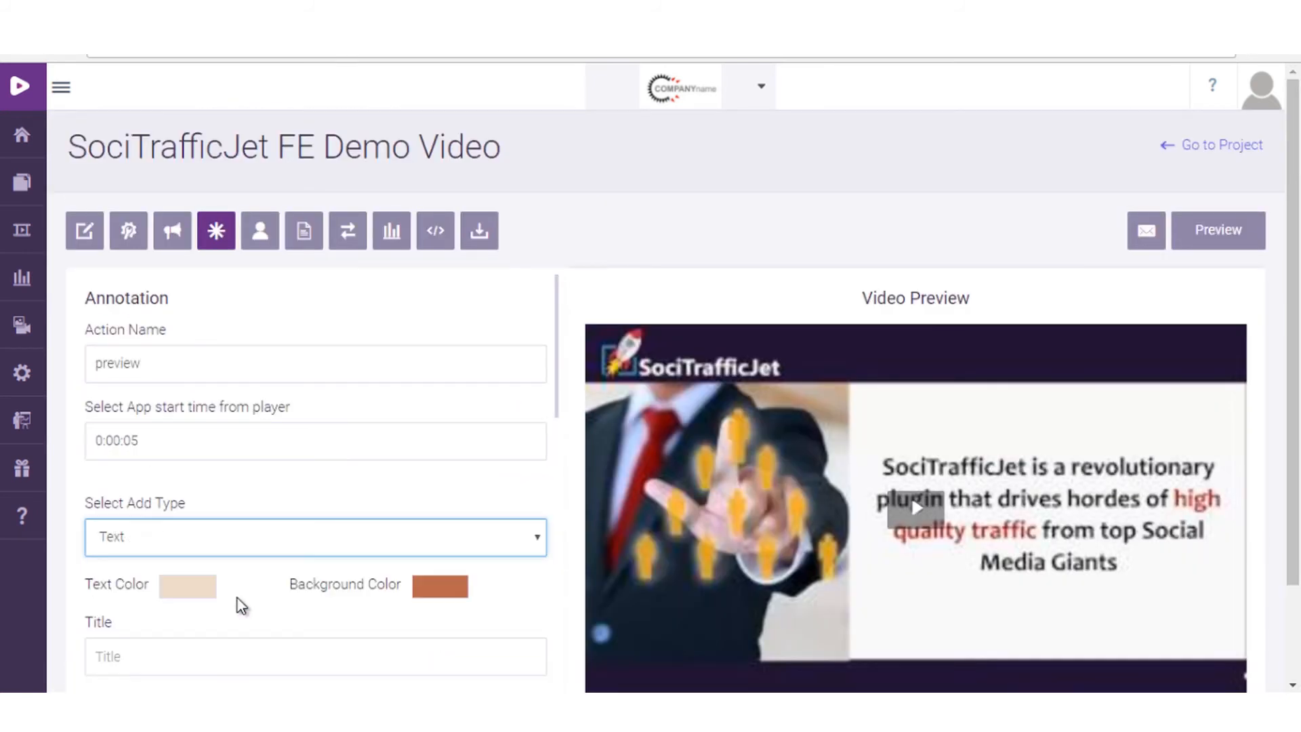
pyautogui.write('Limited time offer')
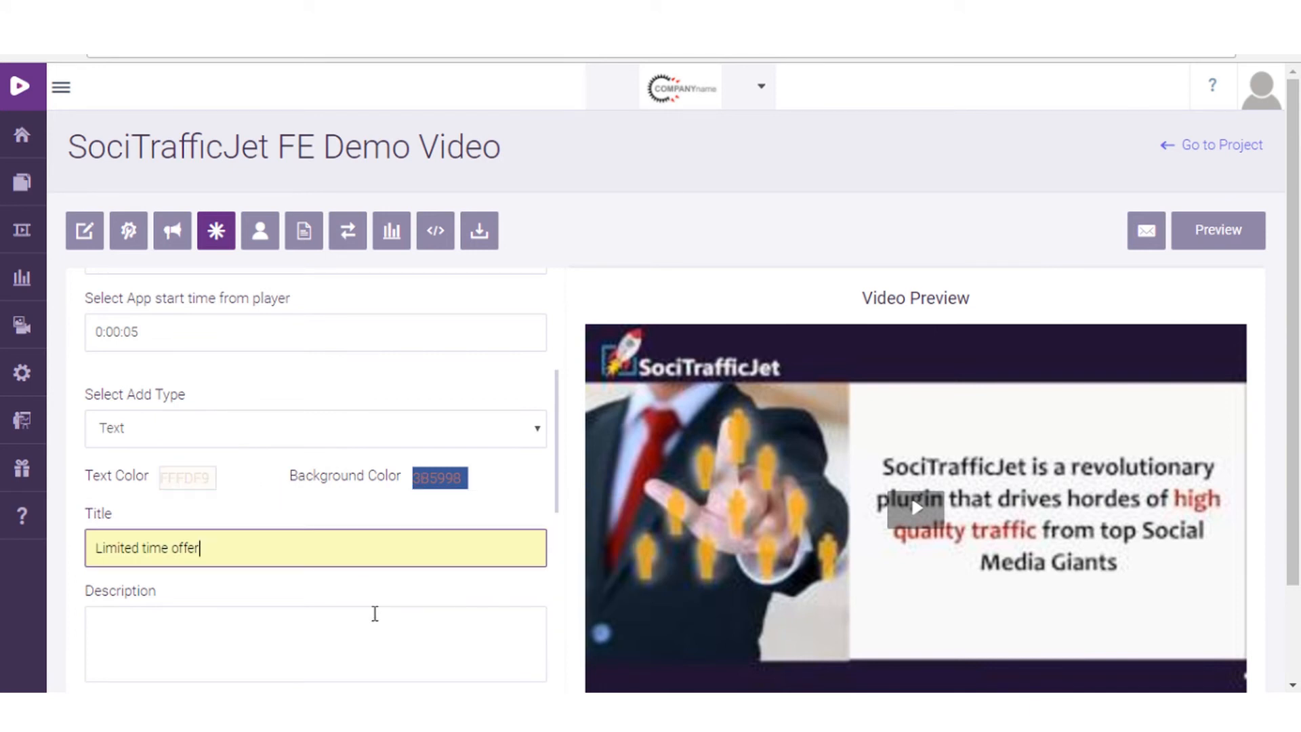
pyautogui.click(492, 521)
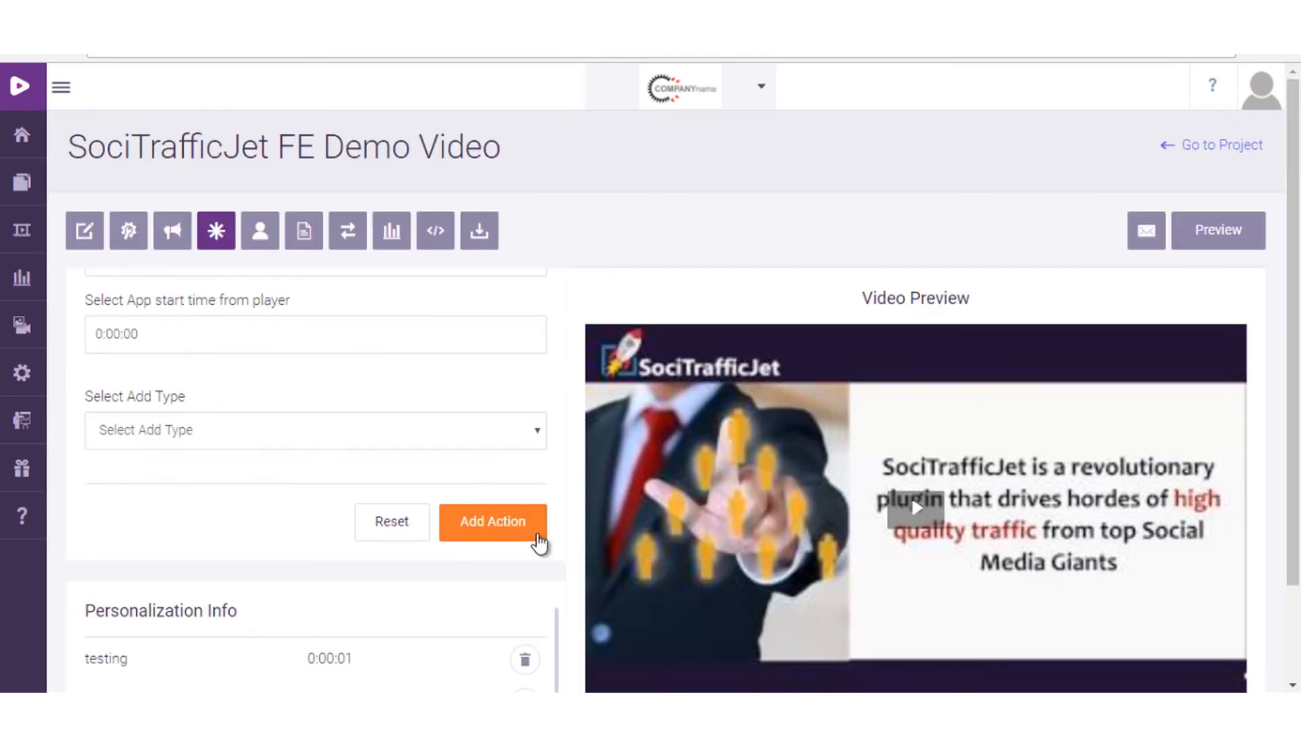
pyautogui.click(1216, 230)
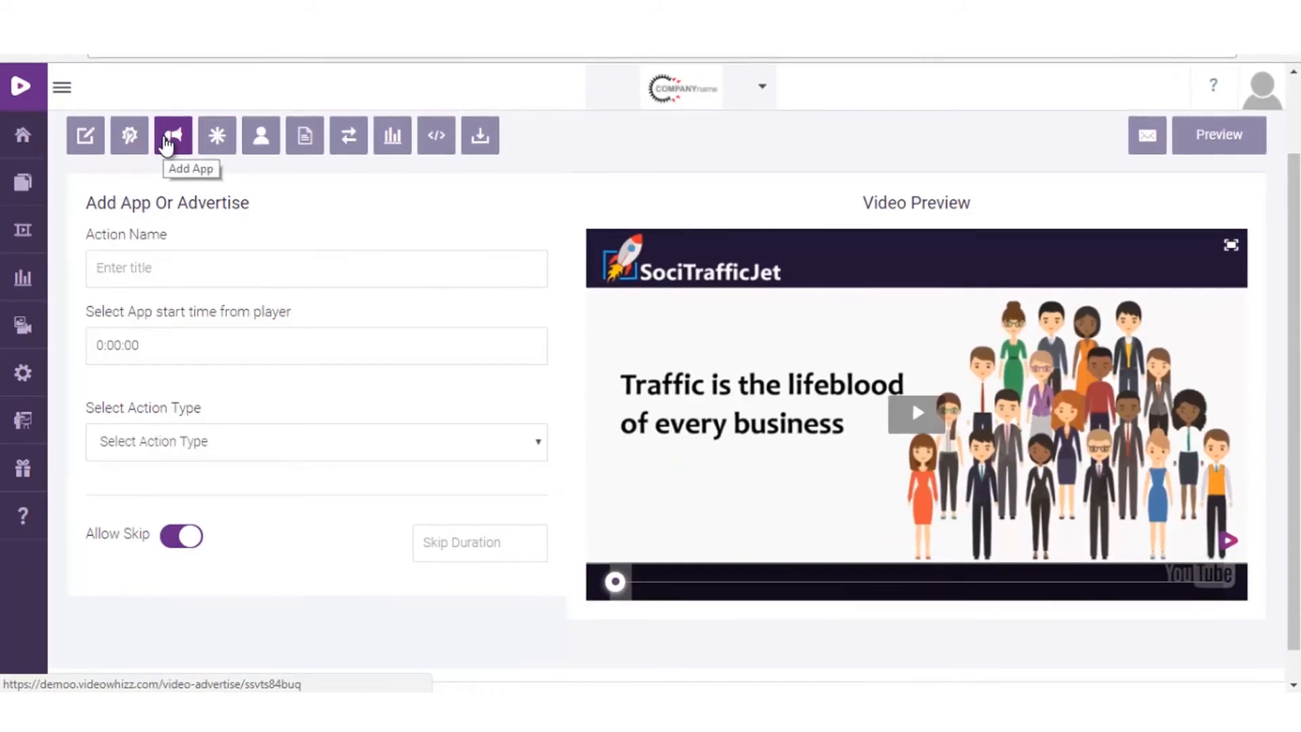
# - Add a Video App action 'restt' at 0:00:01 with an uploaded MP4 clip
pyautogui.click(315, 268)
pyautogui.write('restt')
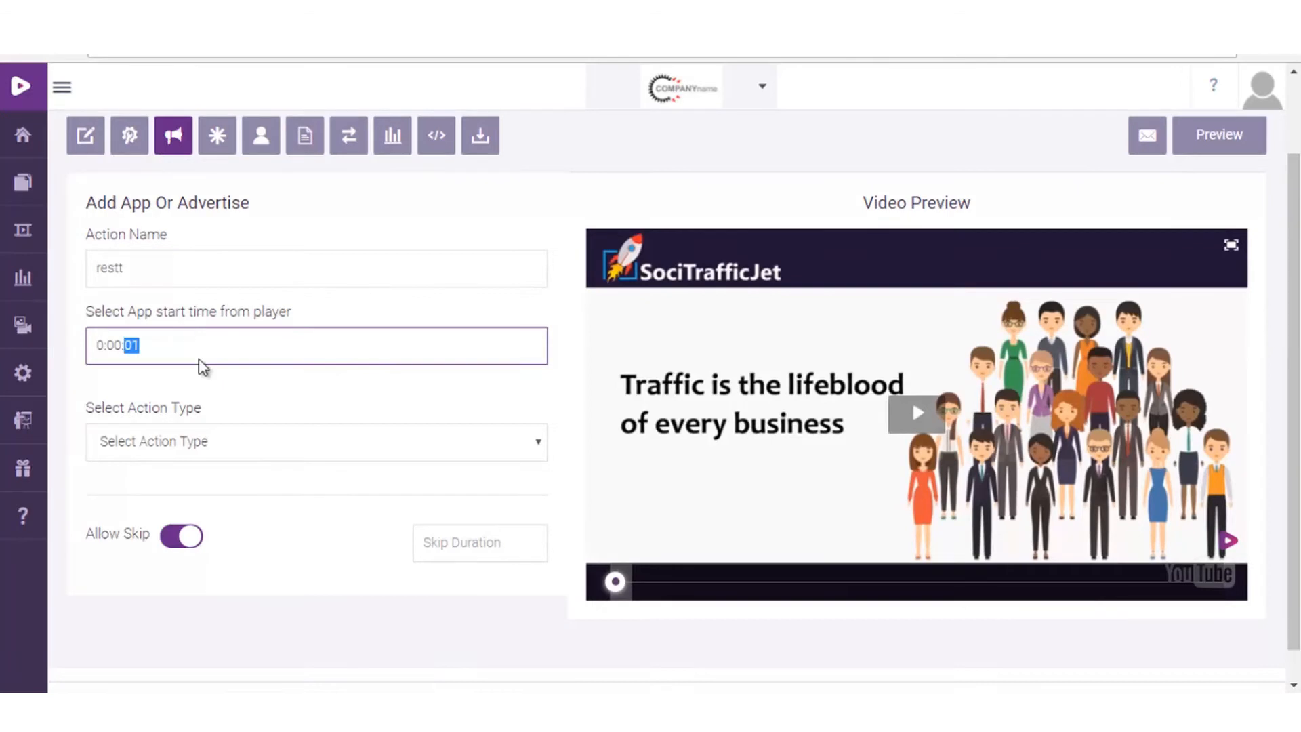
pyautogui.click(315, 440)
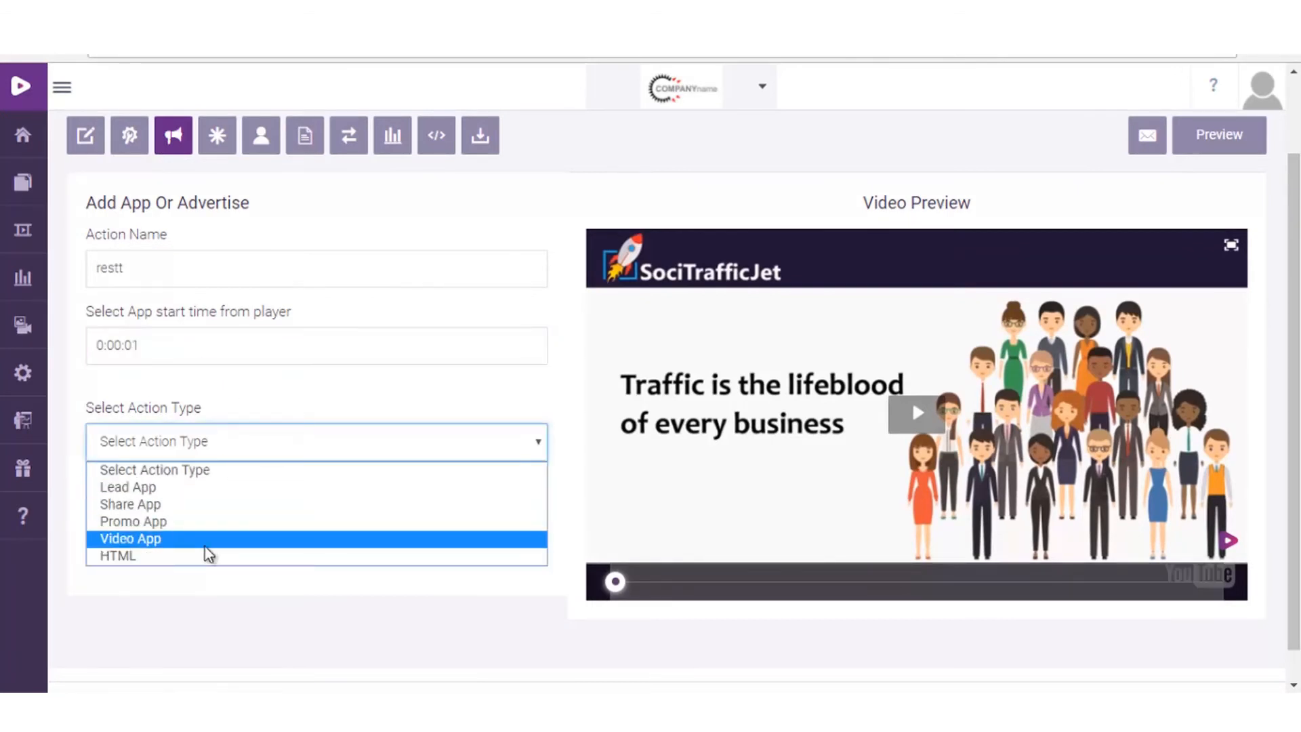
pyautogui.click(130, 539)
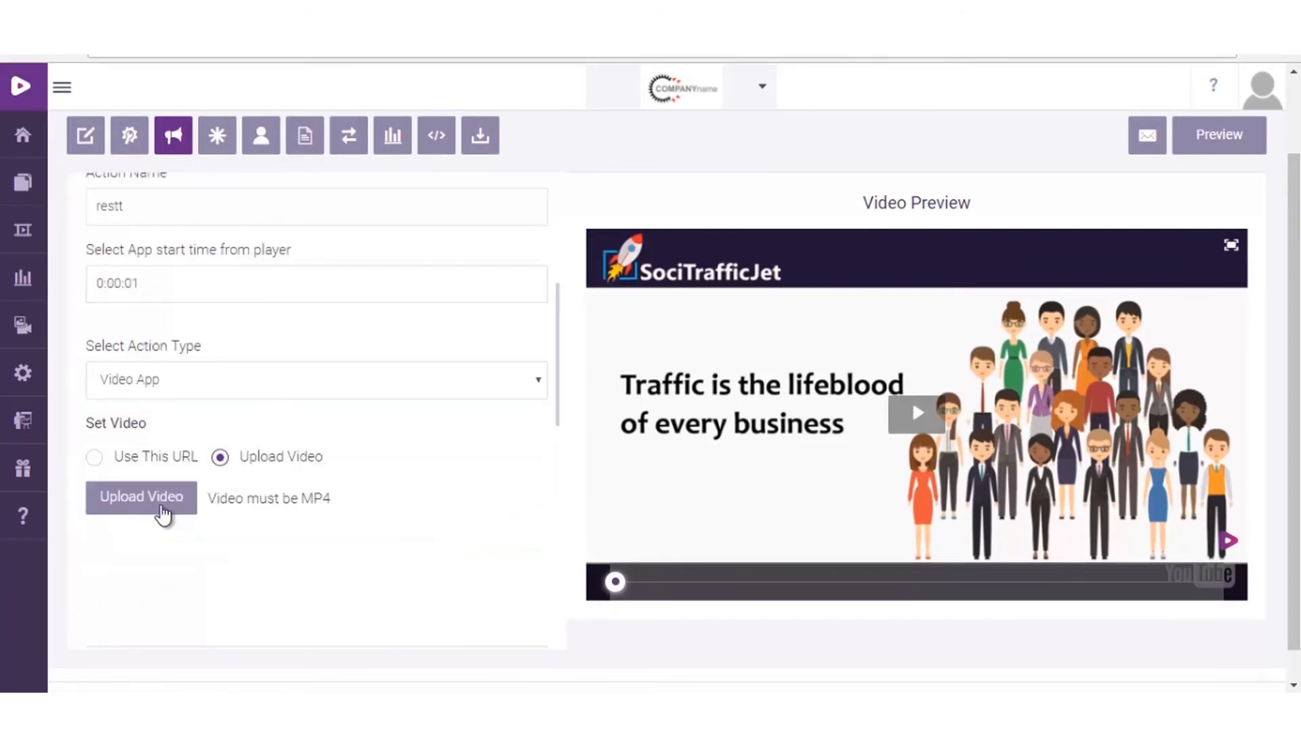
pyautogui.click(141, 496)
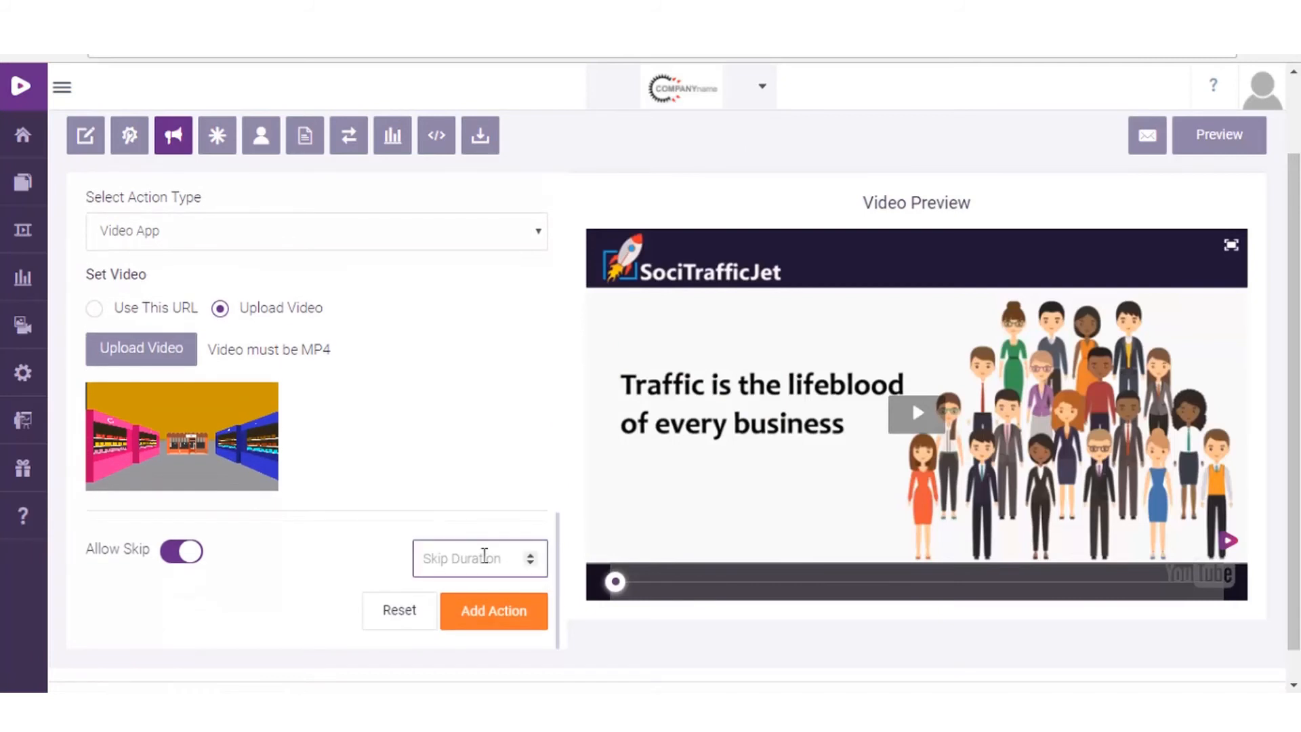
pyautogui.click(492, 611)
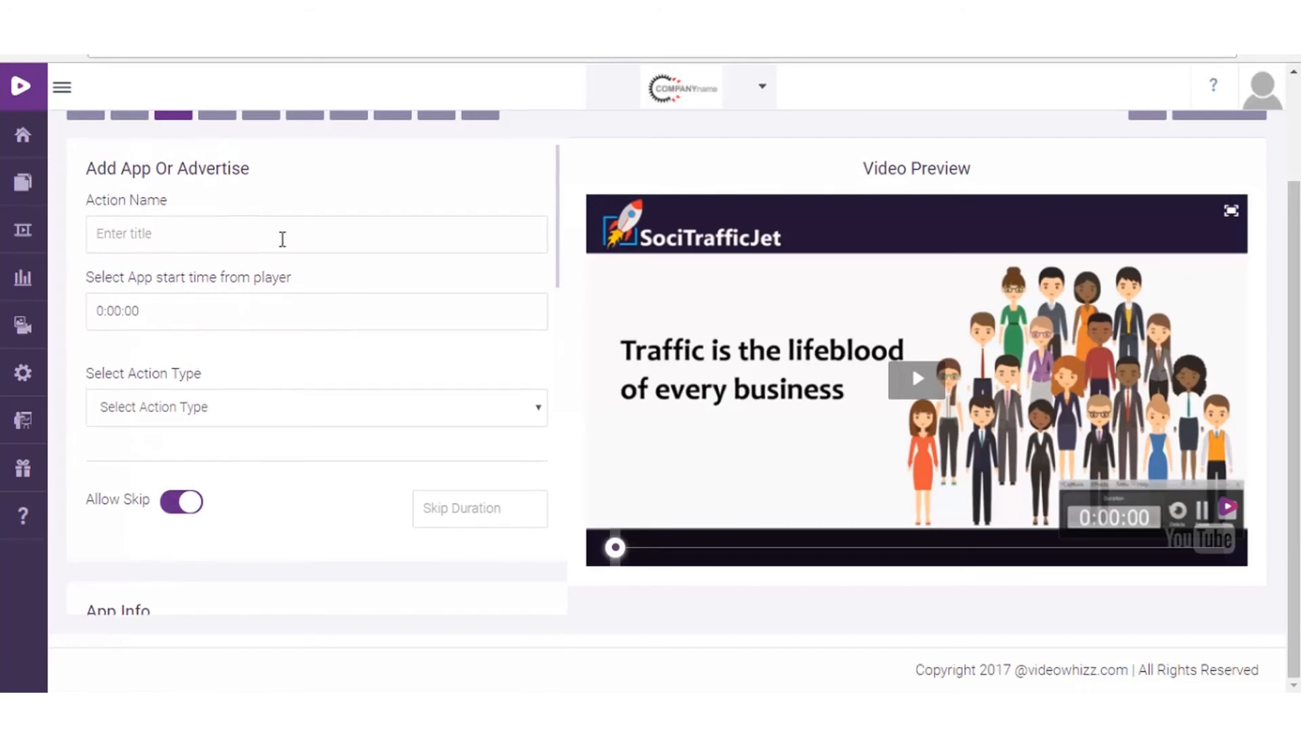
# - Set the 'track' action type to HTML with a skip duration of 1
pyautogui.click(315, 407)
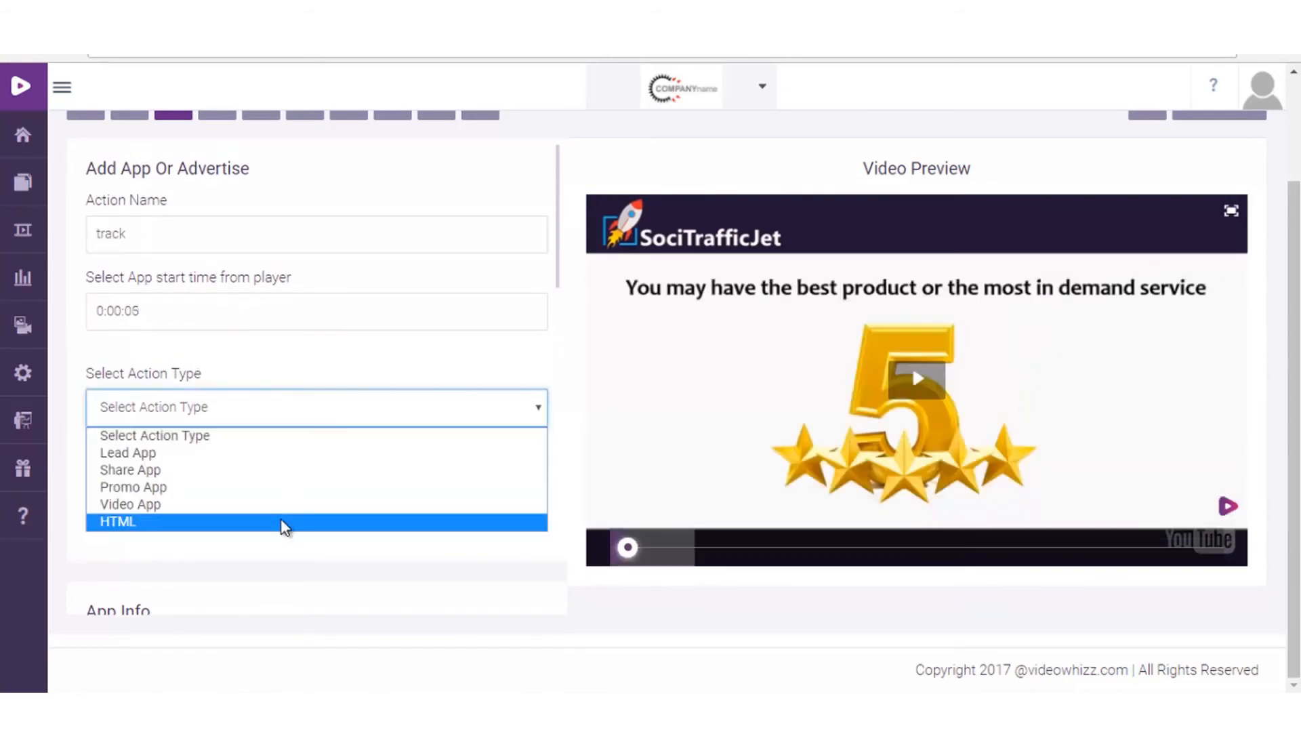
pyautogui.click(117, 522)
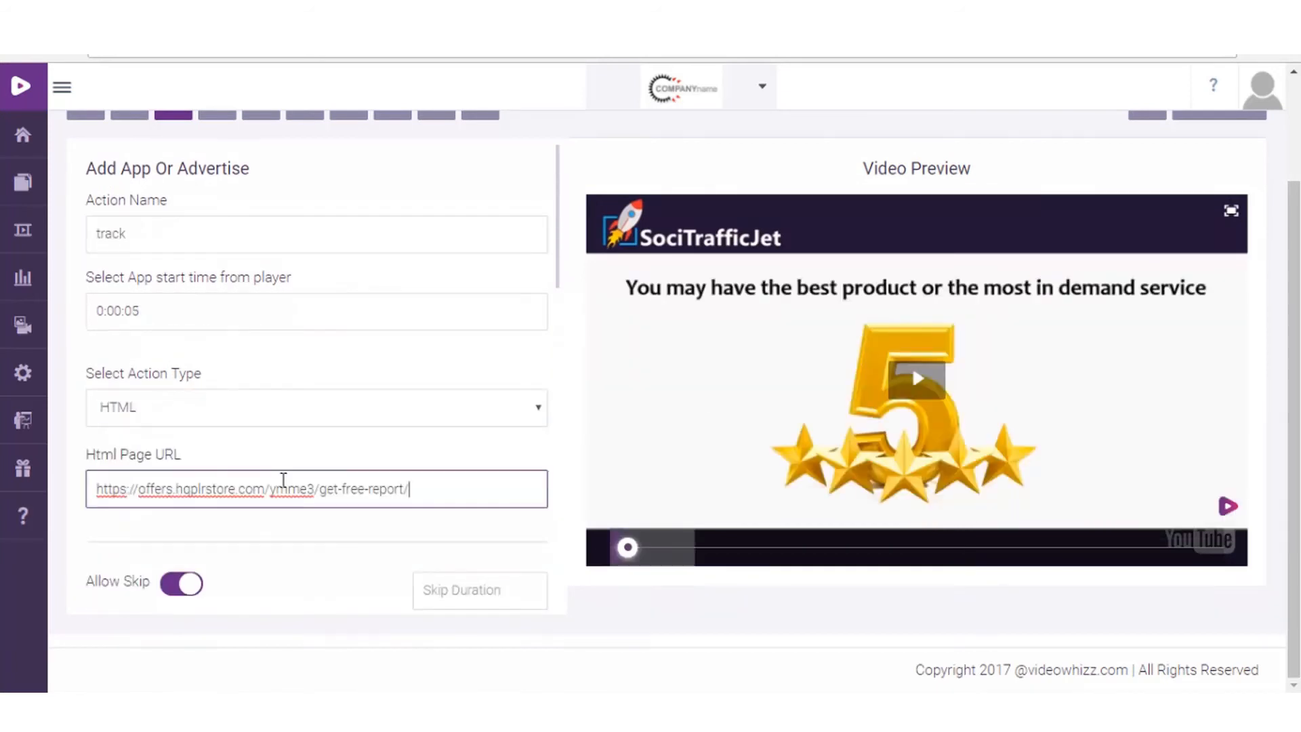
pyautogui.click(480, 590)
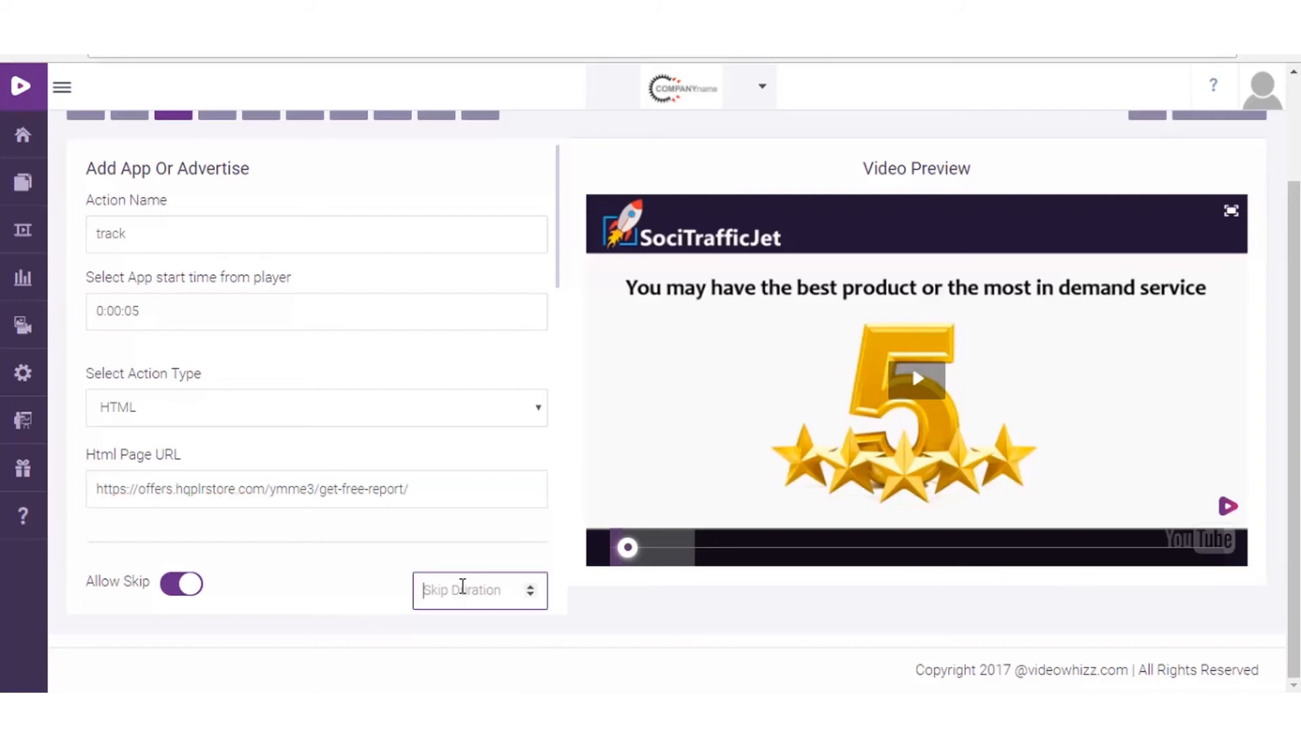
pyautogui.write('1')
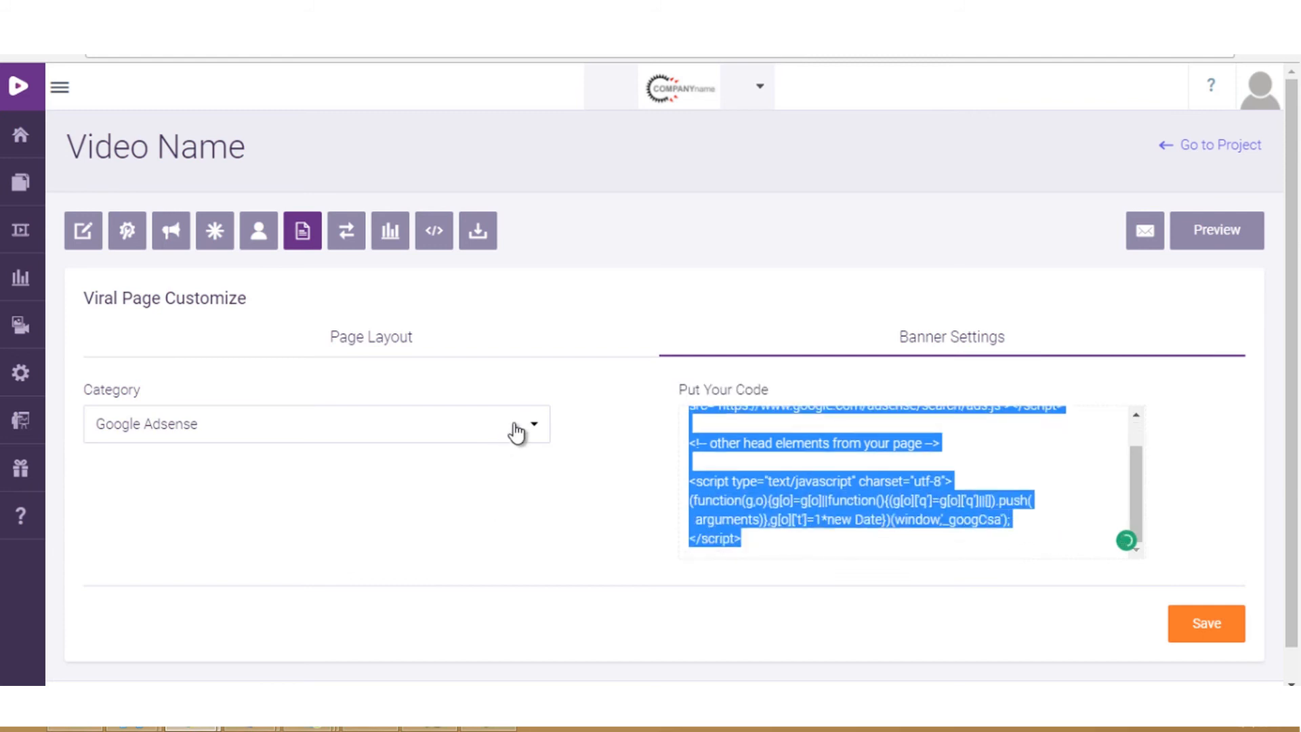
# - Set the viral page banner category to Banner and upload the LIMITED TIME OFFER image
pyautogui.click(315, 423)
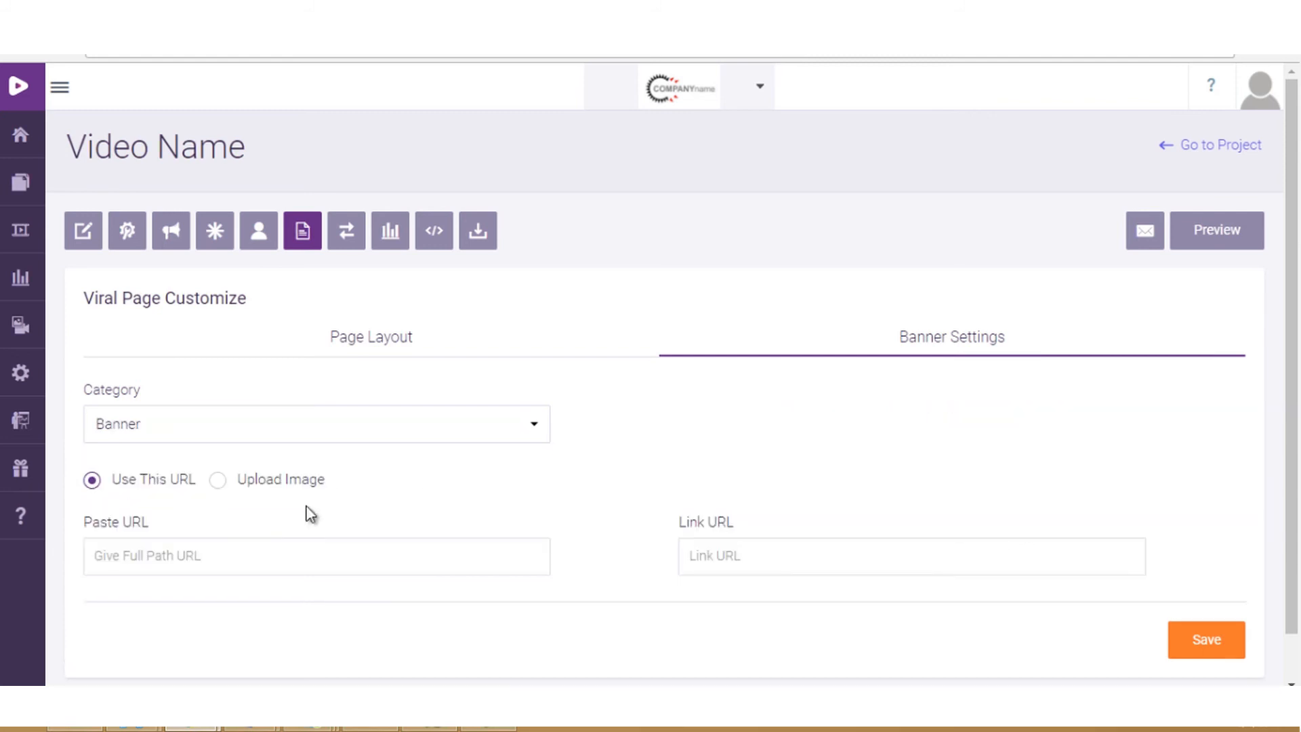
pyautogui.click(218, 480)
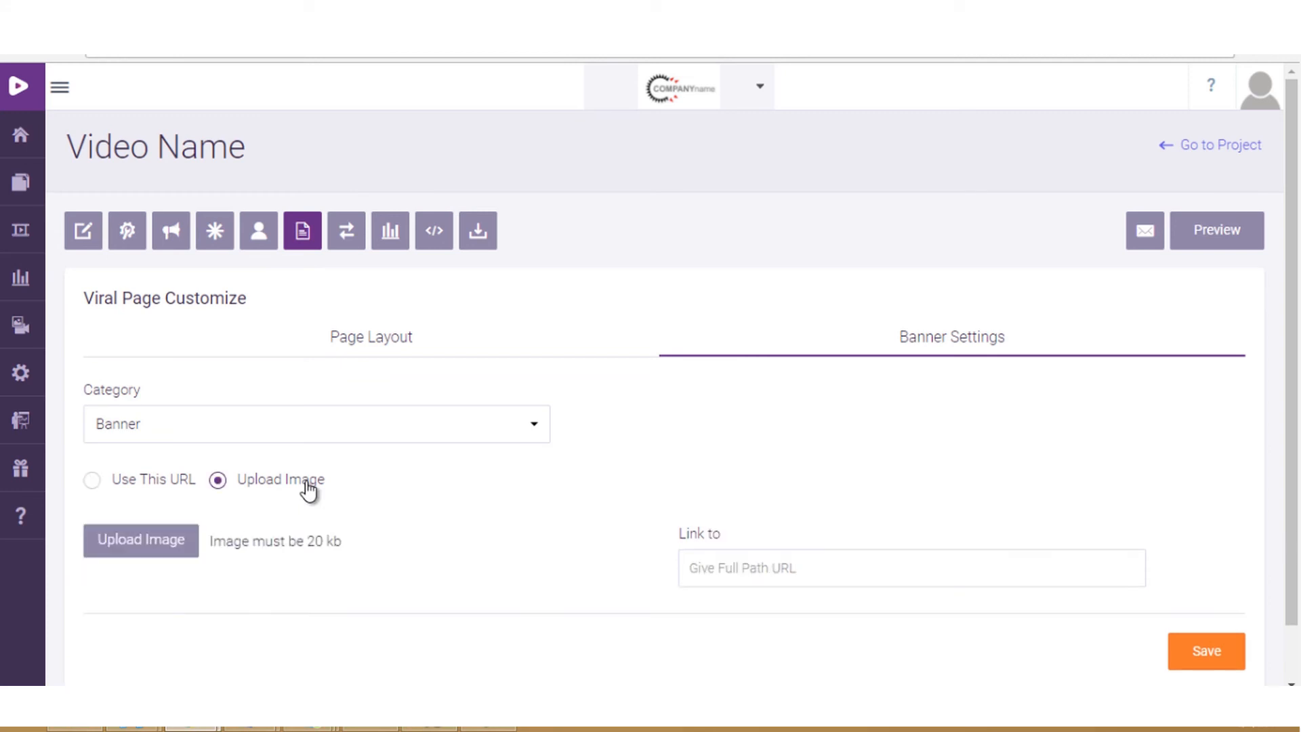
pyautogui.click(141, 539)
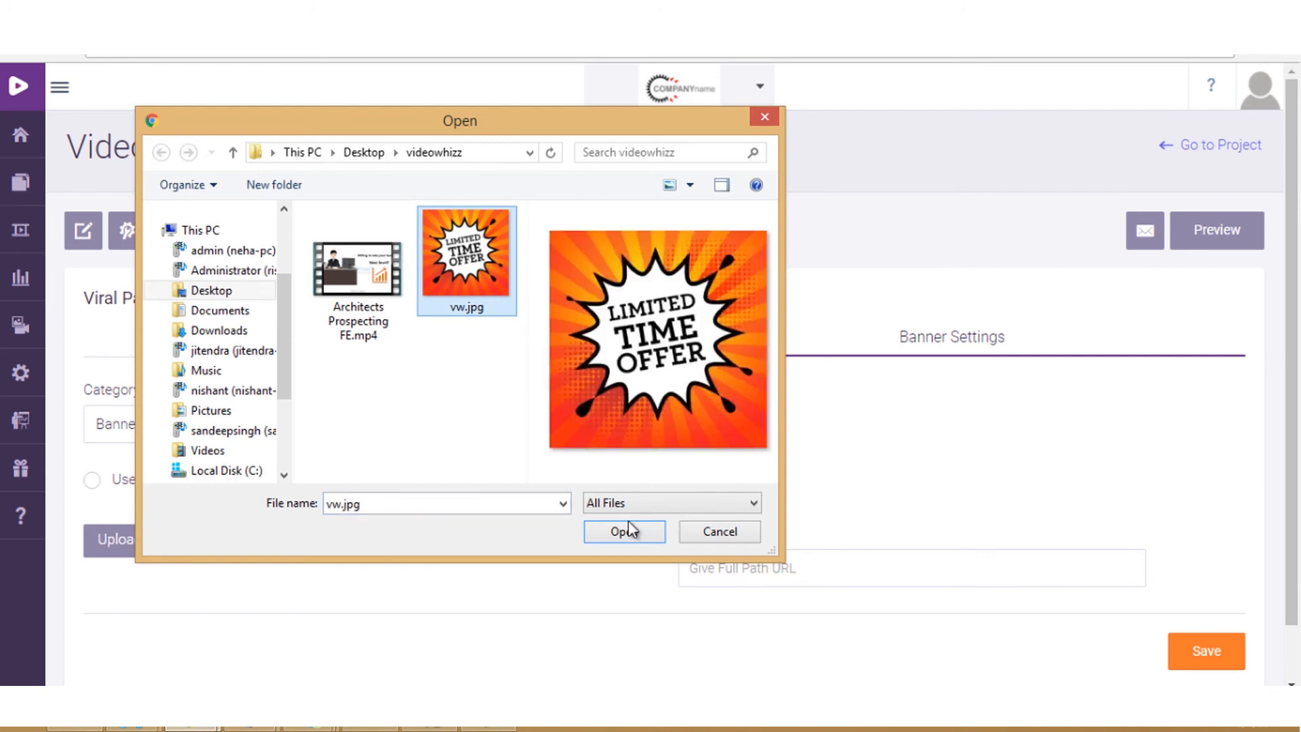
pyautogui.click(623, 531)
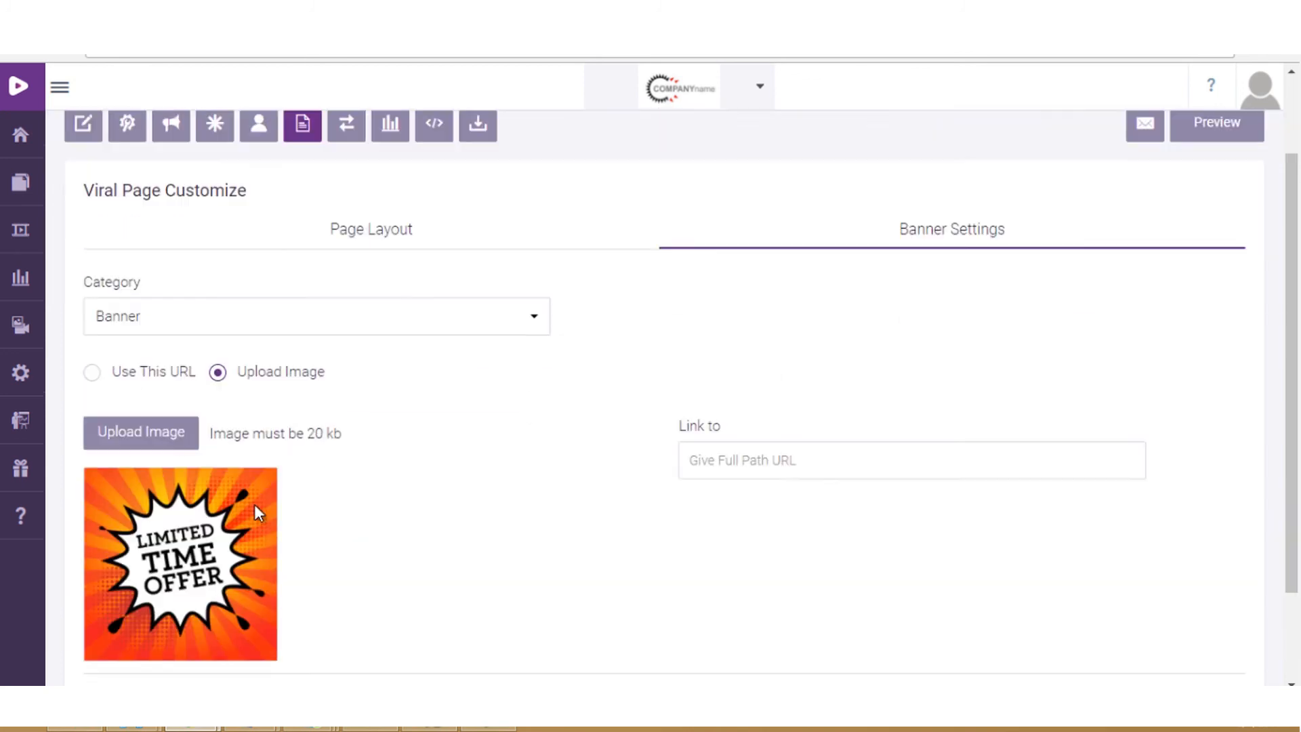
pyautogui.scroll(-3)
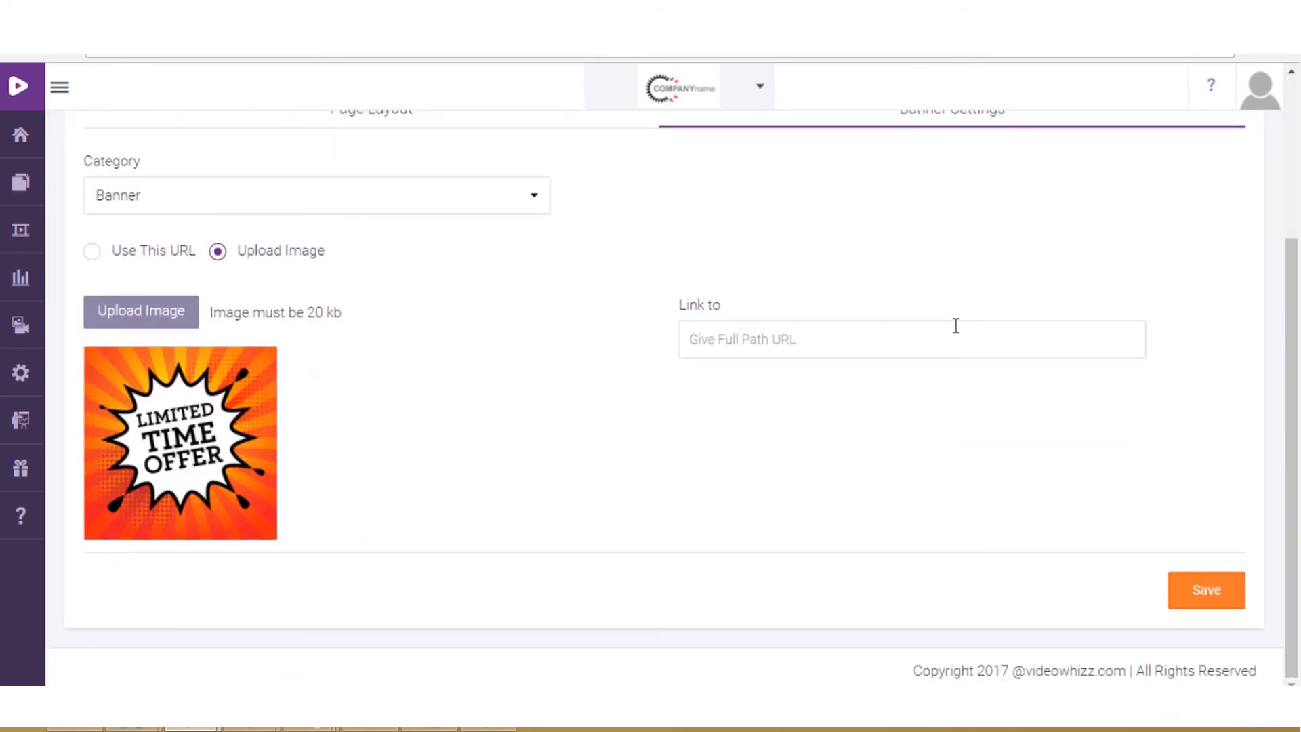
pyautogui.click(910, 339)
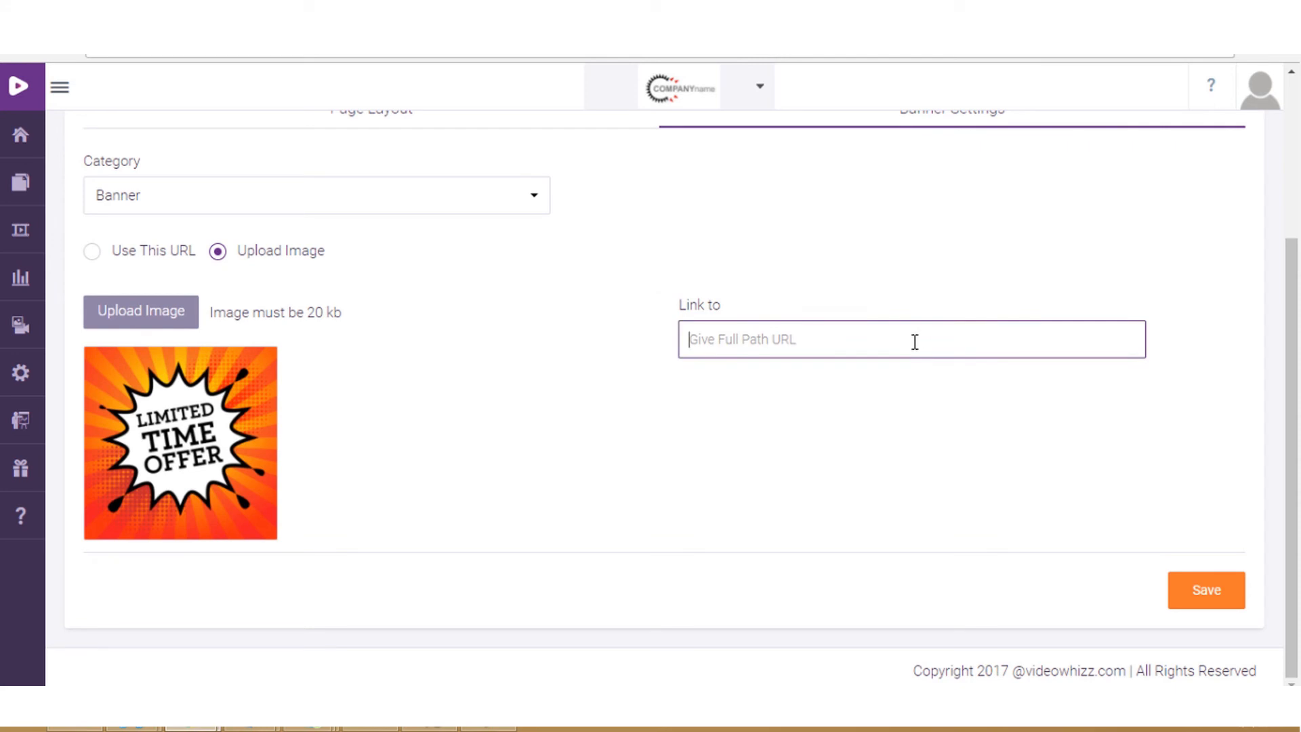
pyautogui.write('http')
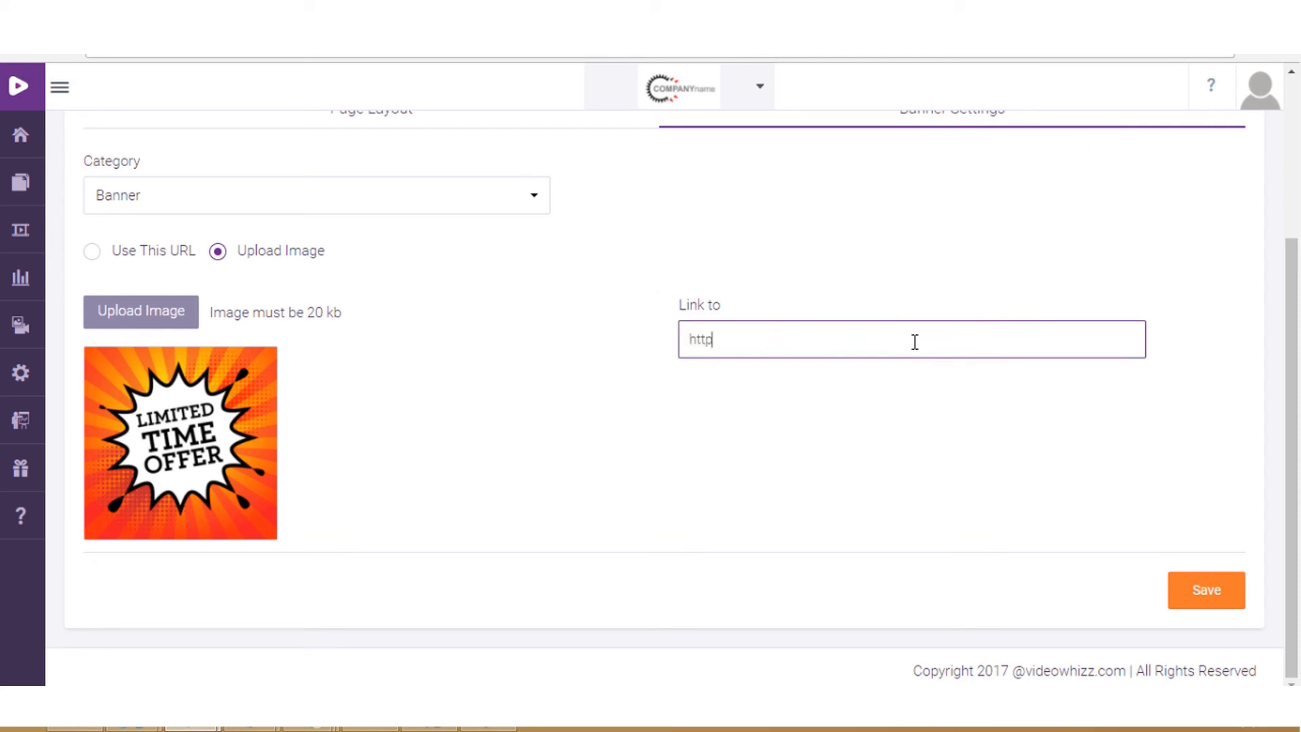
pyautogui.write('https://www.mailzingo.com')
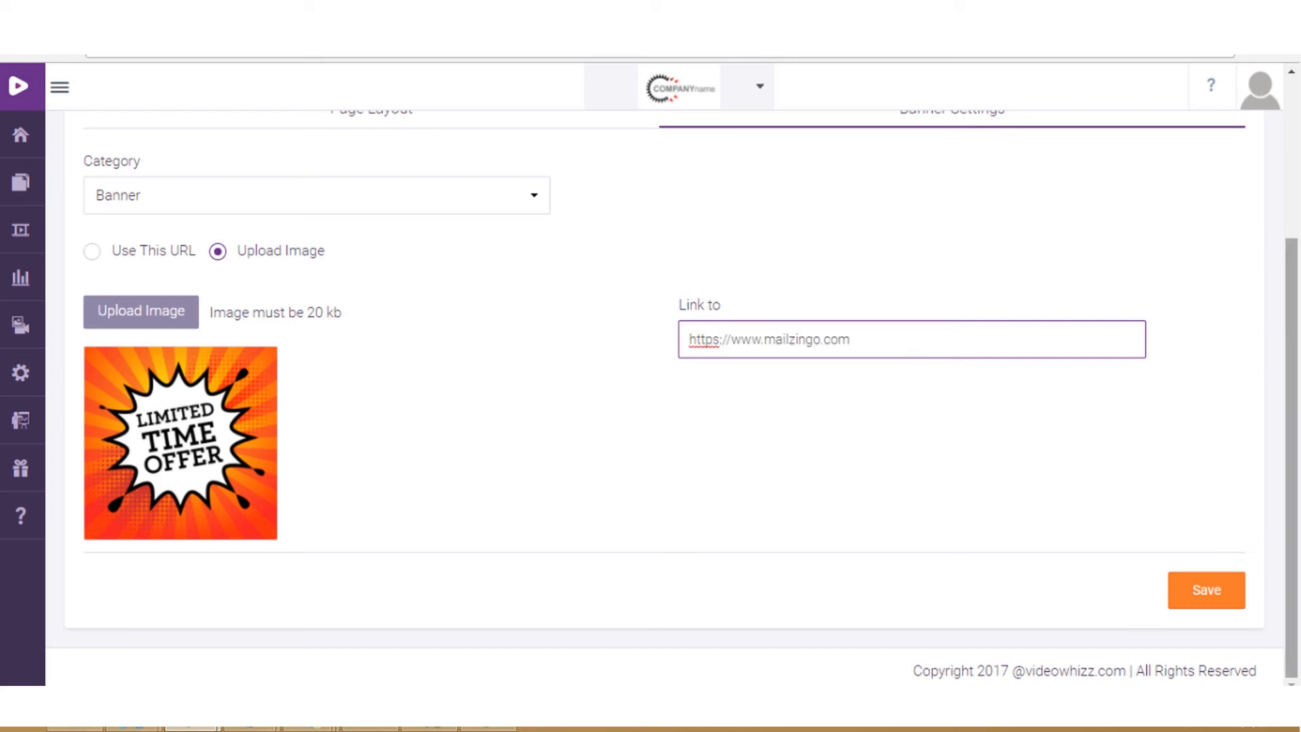
pyautogui.click(1205, 589)
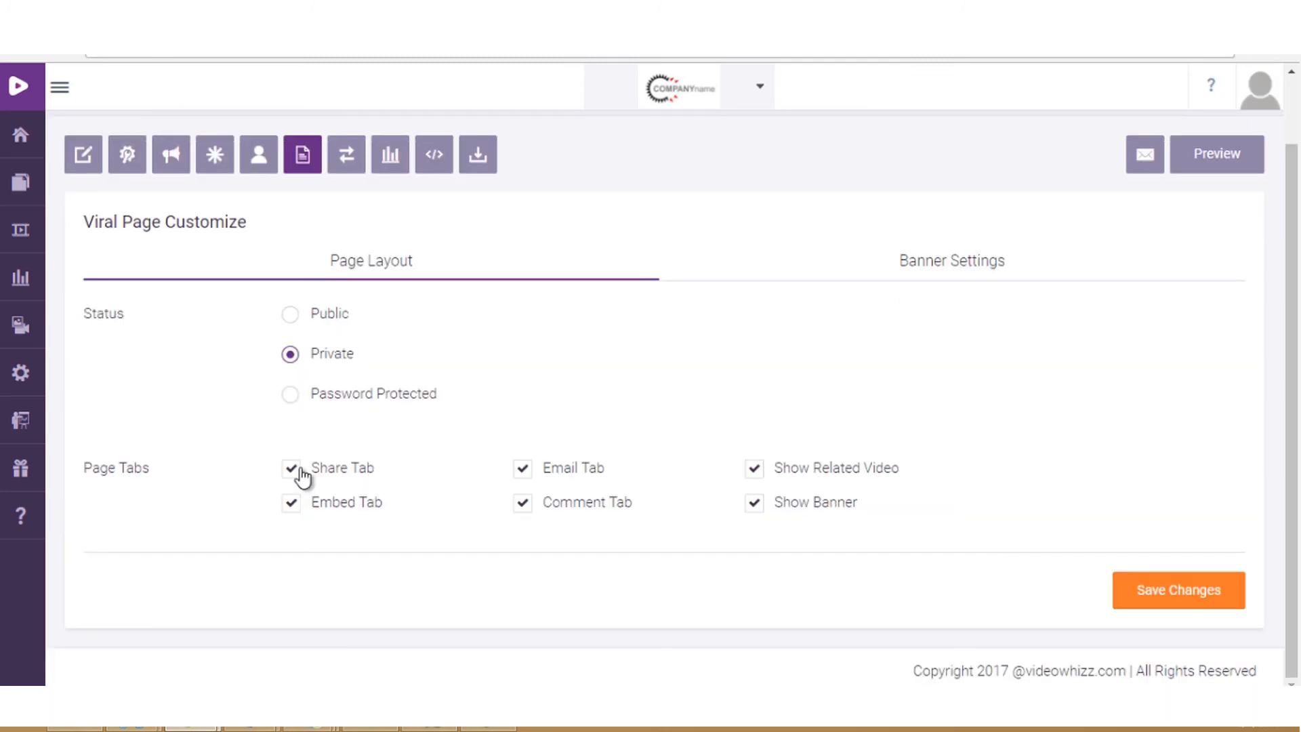
pyautogui.click(291, 467)
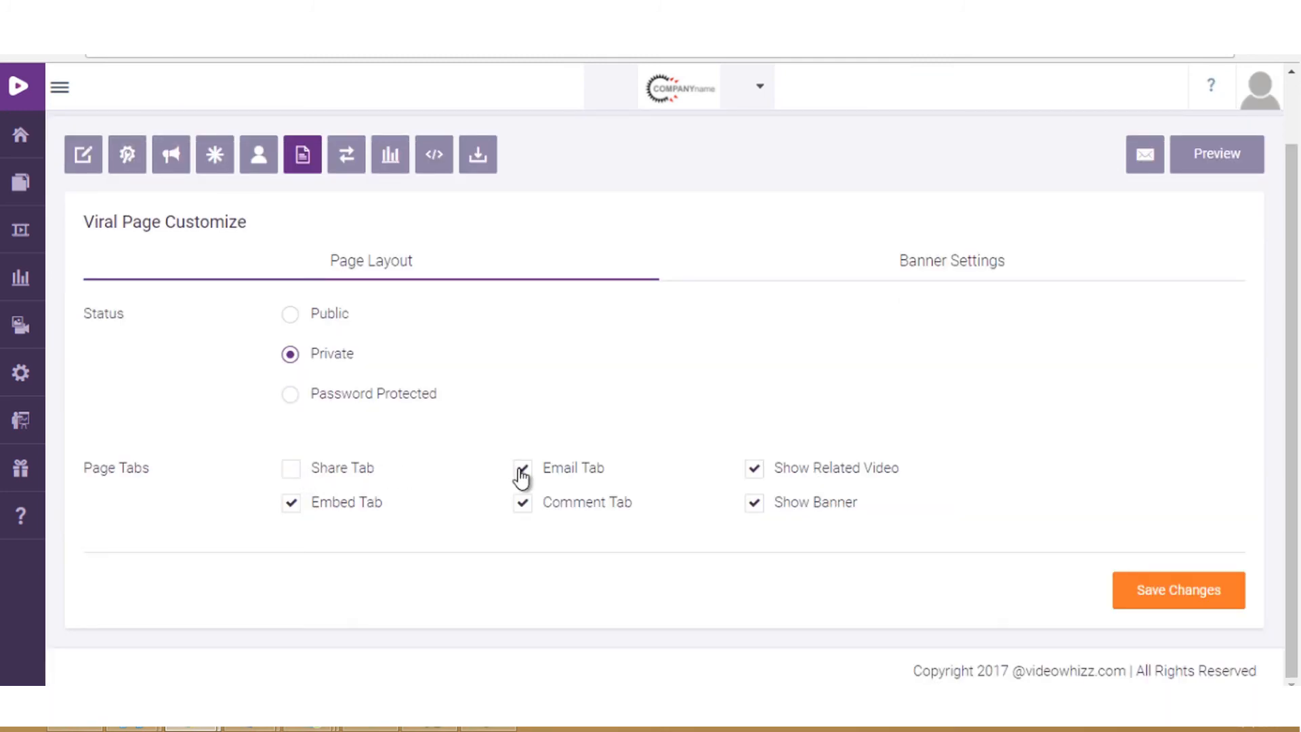